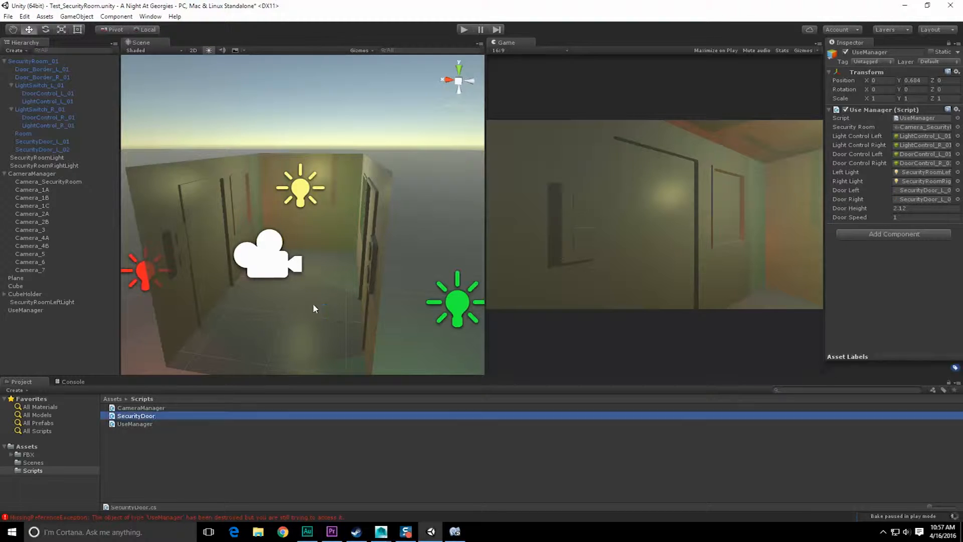
{"action": "mouse_move", "coordinate": [352, 411]}
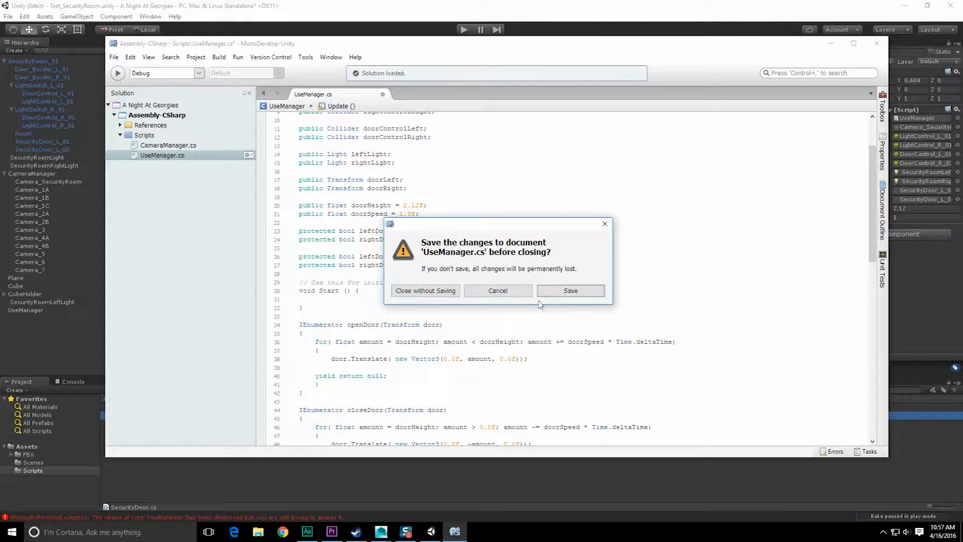
Dismiss the unsaved-changes prompt and reopen UseManager from Unity, keeping the original file over the autosave
{"action": "left_click", "coordinate": [425, 290]}
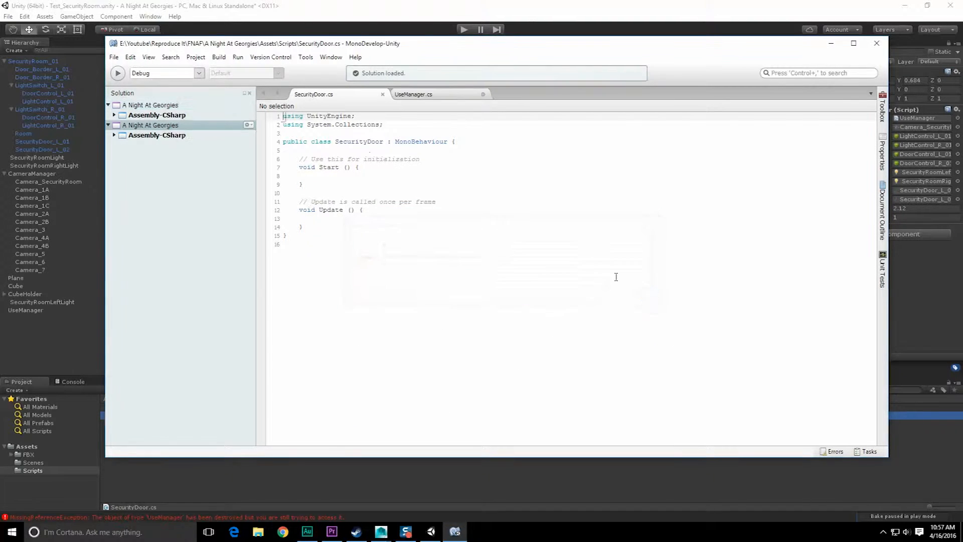
{"action": "left_click", "coordinate": [882, 532]}
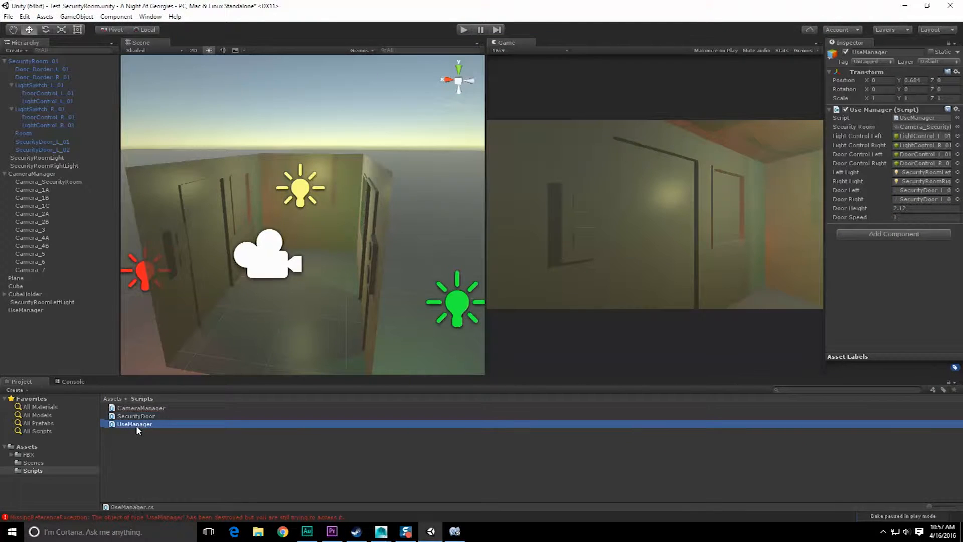
{"action": "double_click", "coordinate": [134, 423]}
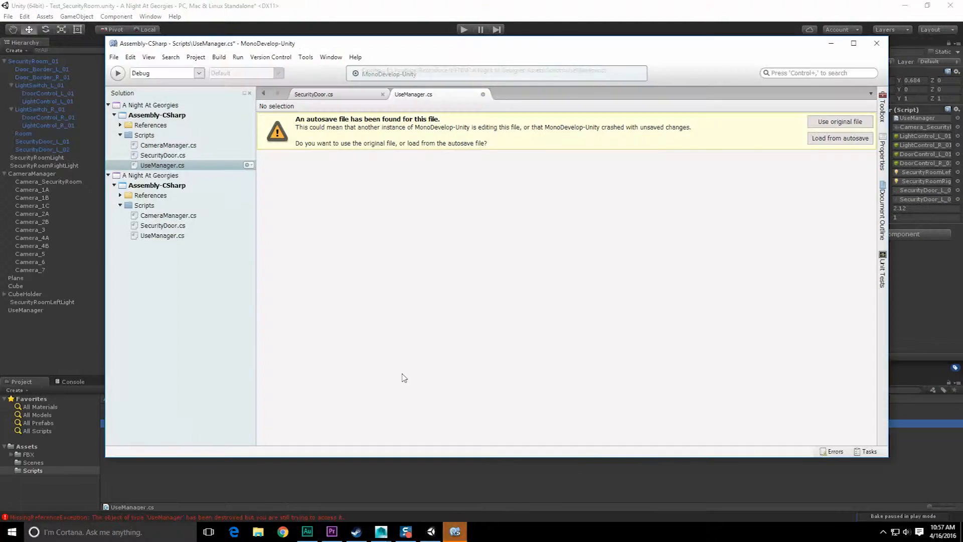
{"action": "left_click", "coordinate": [839, 121]}
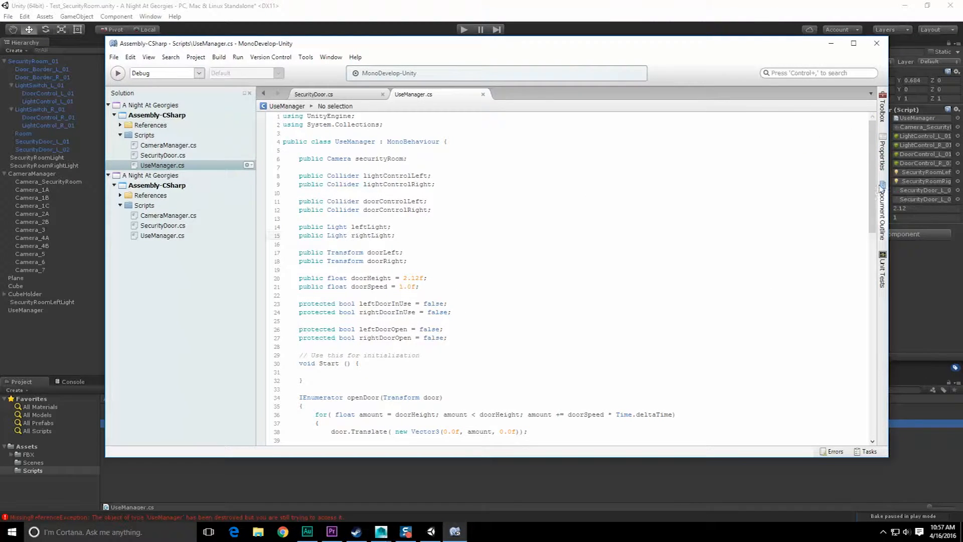
Cut the openDoor and closeDoor coroutines from UseManager and paste them into SecurityDoor
{"action": "scroll", "scroll_direction": "down", "scroll_amount": 3}
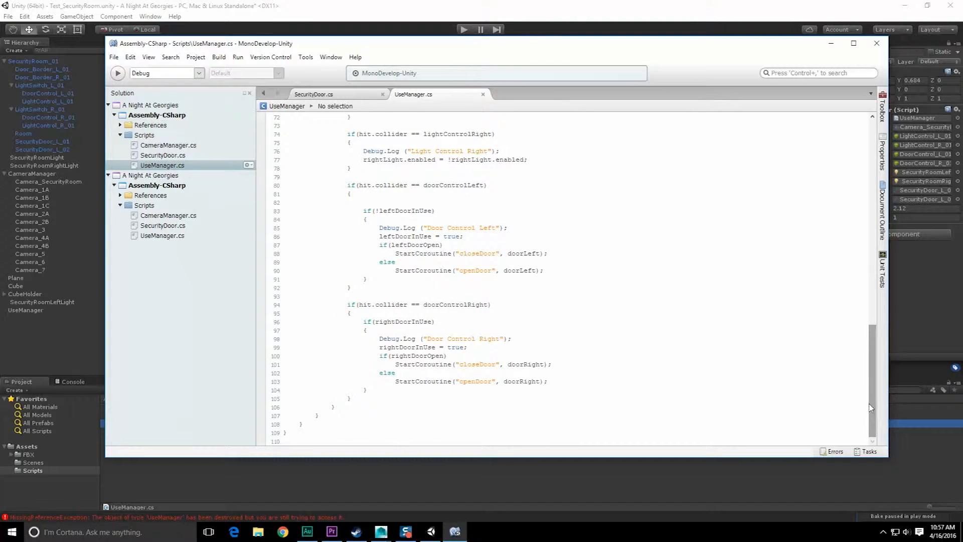
{"action": "scroll", "scroll_direction": "up", "scroll_amount": 3}
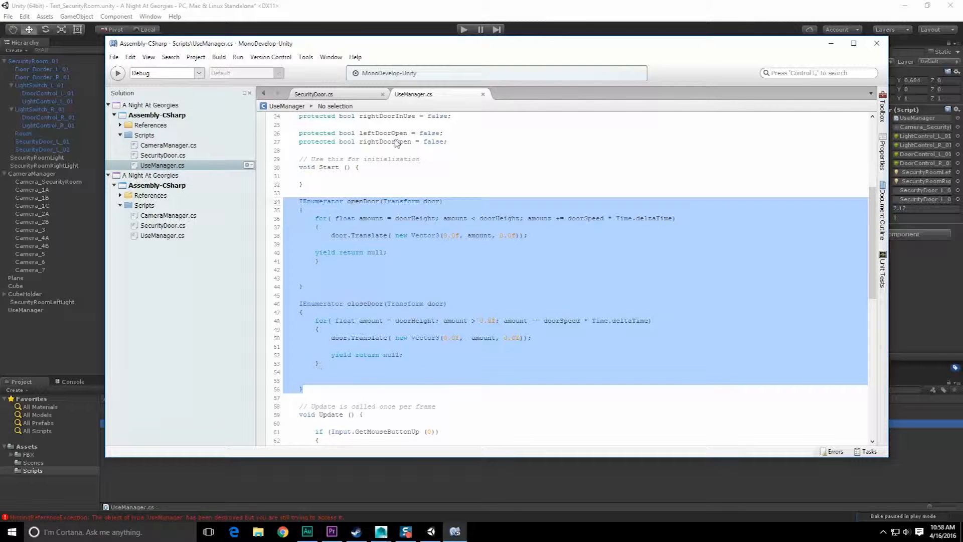
{"action": "left_click", "coordinate": [313, 94]}
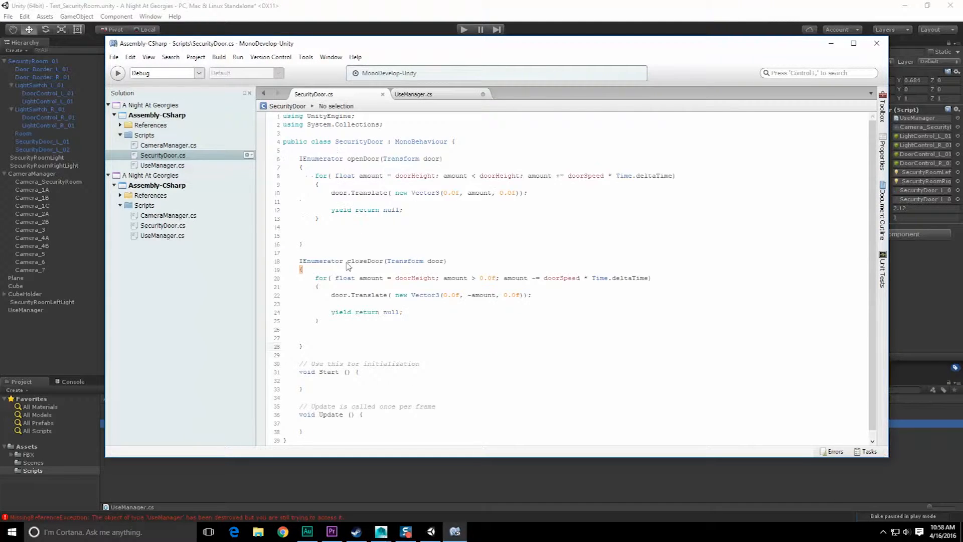
Move the doorHeight and doorSpeed fields from UseManager into SecurityDoor
{"action": "left_click", "coordinate": [413, 94]}
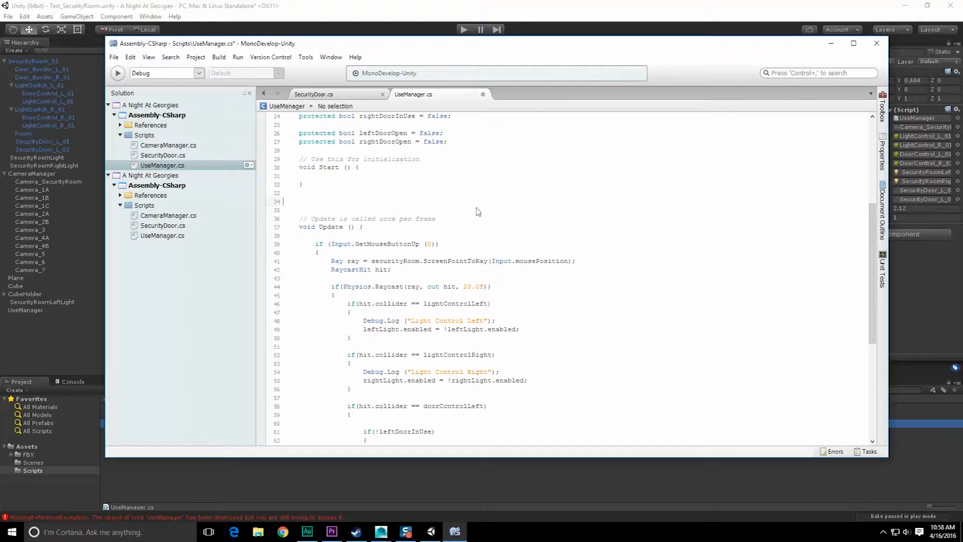
{"action": "scroll", "scroll_direction": "up", "scroll_amount": 3}
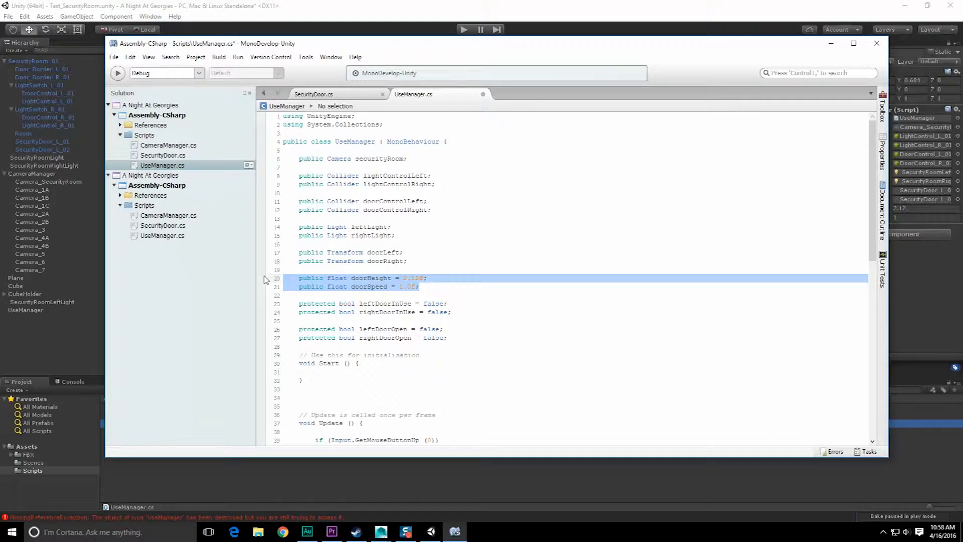
{"action": "left_click", "coordinate": [312, 94]}
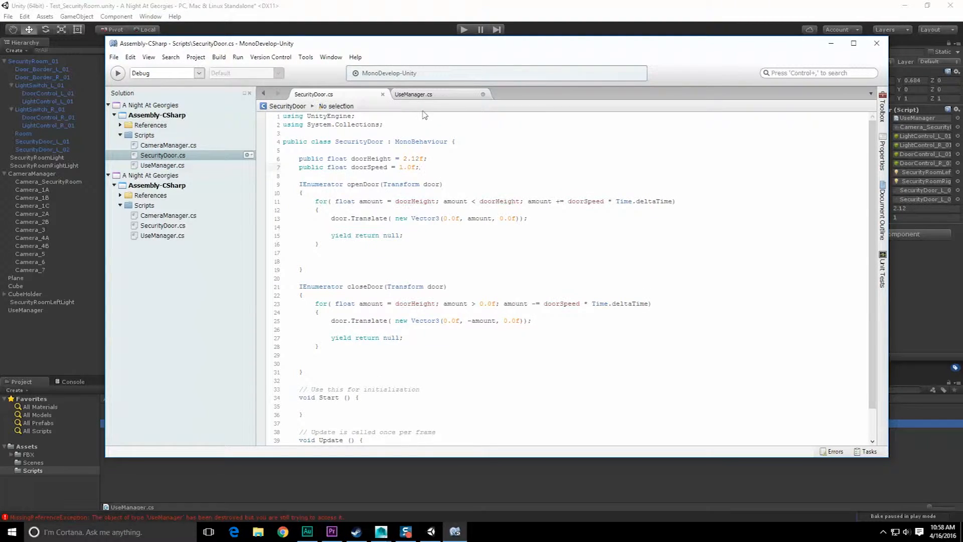
Declare 'protected bool leftDoorInUse = false;' in SecurityDoor based on UseManager's in-use flag
{"action": "left_click", "coordinate": [412, 94]}
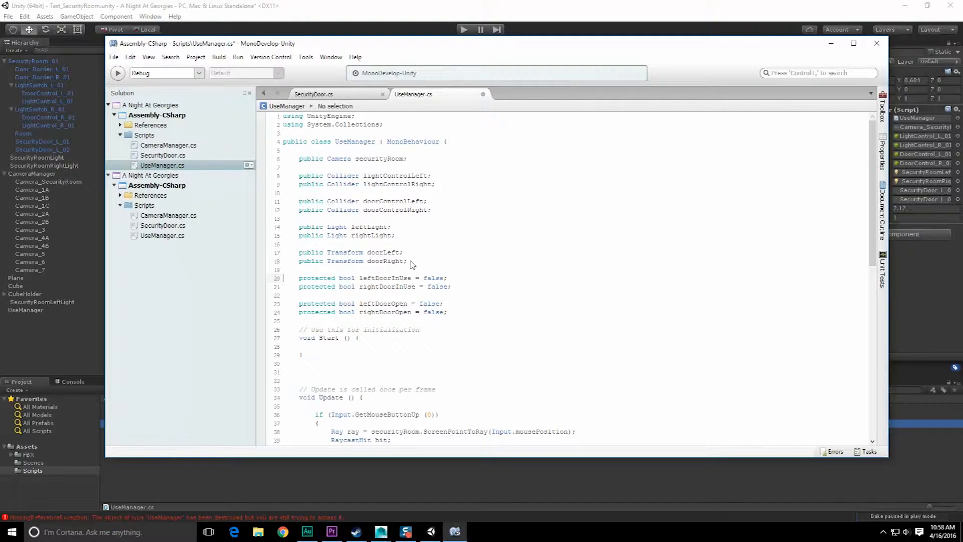
{"action": "mouse_move", "coordinate": [405, 264]}
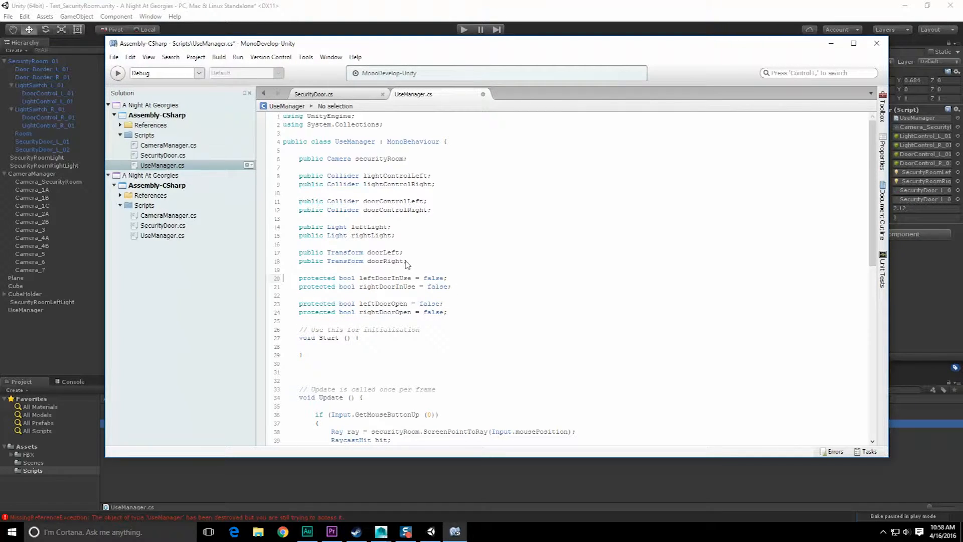
{"action": "mouse_move", "coordinate": [448, 309]}
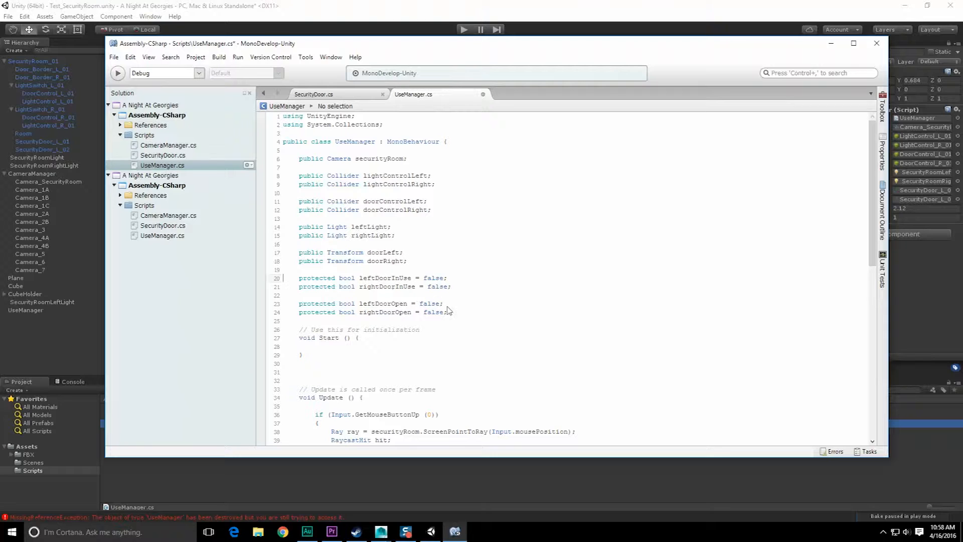
{"action": "double_click", "coordinate": [385, 278]}
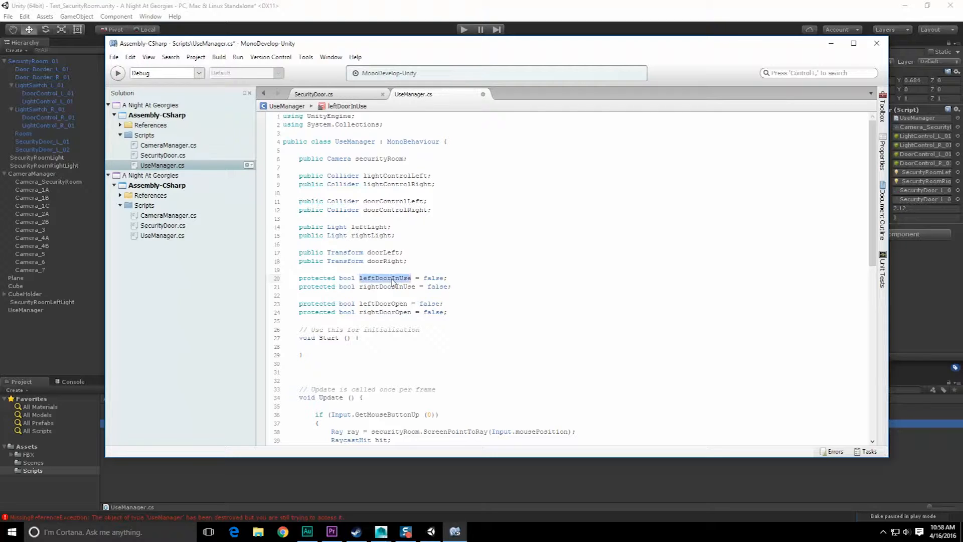
{"action": "left_click", "coordinate": [399, 286]}
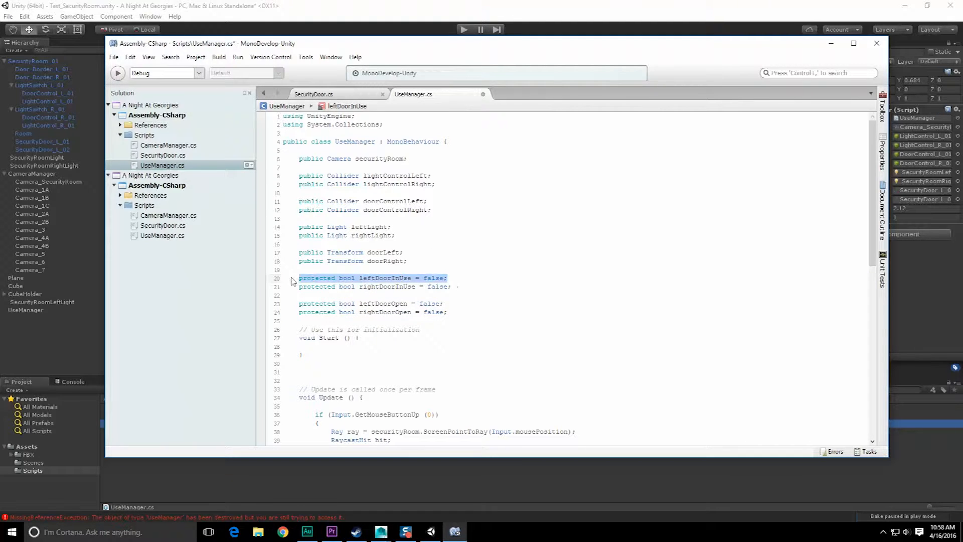
{"action": "left_click", "coordinate": [313, 94]}
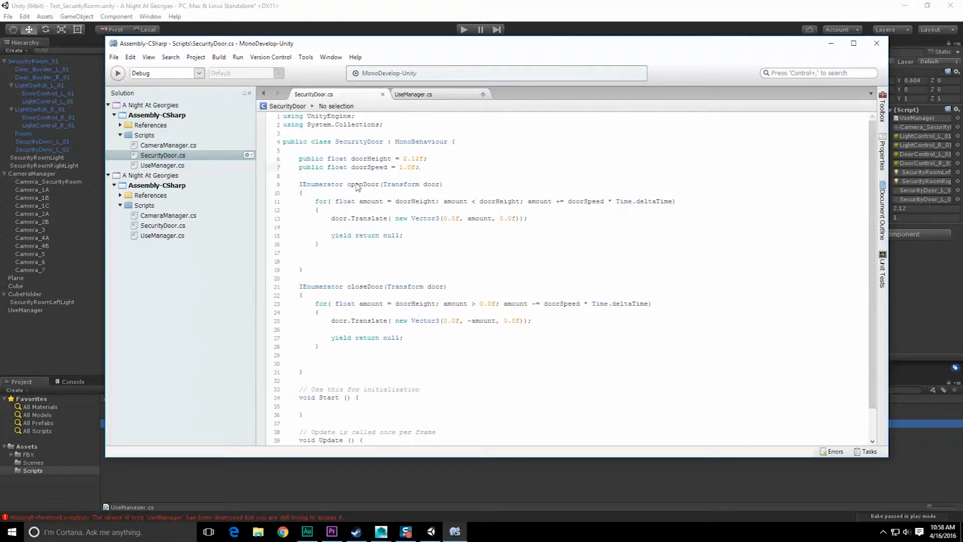
{"action": "type", "text": "protected bool leftDoorInUse = false;"}
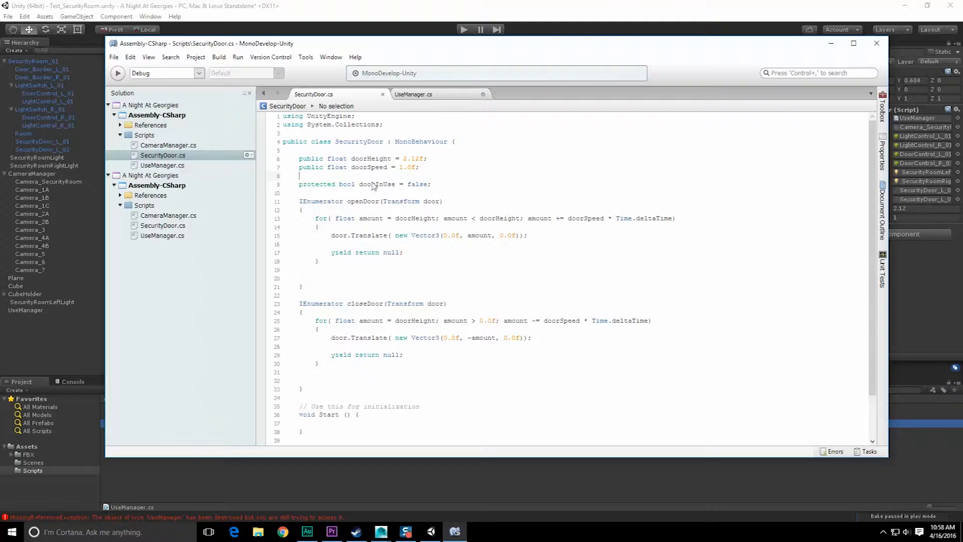
Delete the door-in-use and door-open bool declarations from UseManager and return to SecurityDoor for the open flag
{"action": "left_click", "coordinate": [413, 94]}
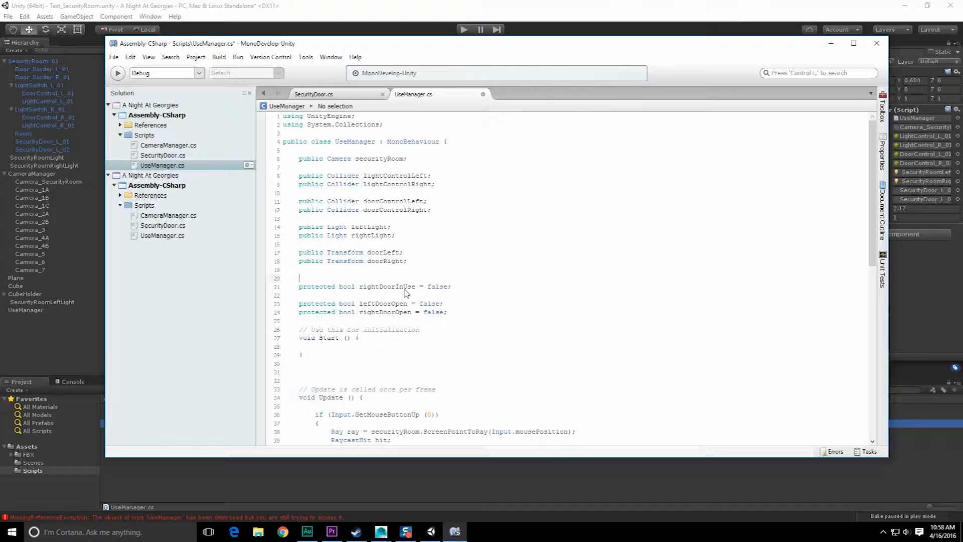
{"action": "key", "text": "Delete"}
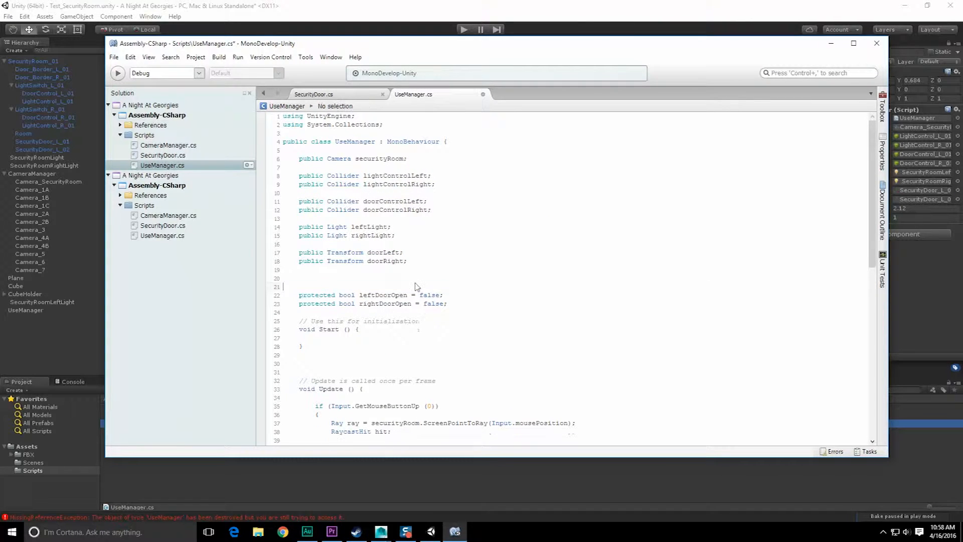
{"action": "double_click", "coordinate": [382, 286]}
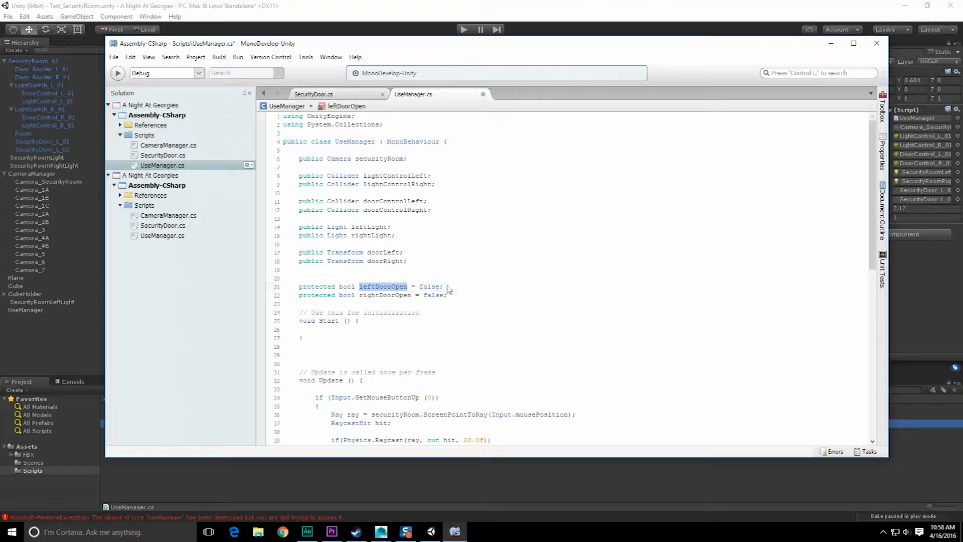
{"action": "key", "text": "Delete"}
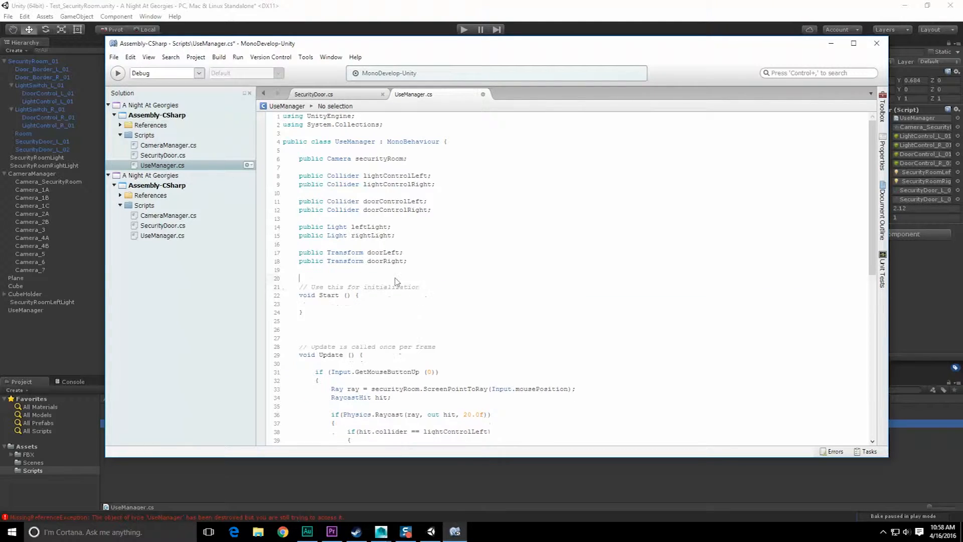
{"action": "left_click", "coordinate": [313, 95]}
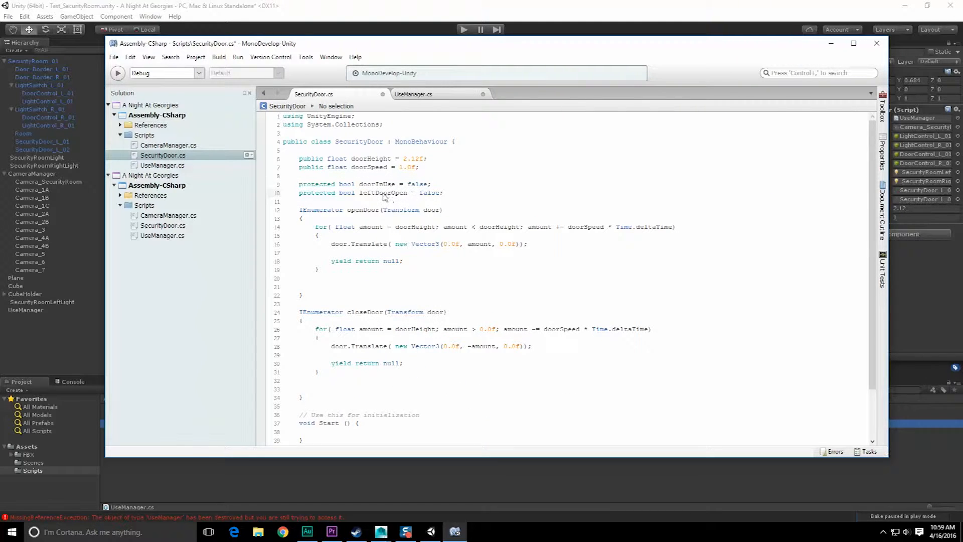
Rename the flag to doorOpen and have openDoor/closeDoor reset doorInUse and set doorOpen true or false at the end
{"action": "double_click", "coordinate": [367, 193]}
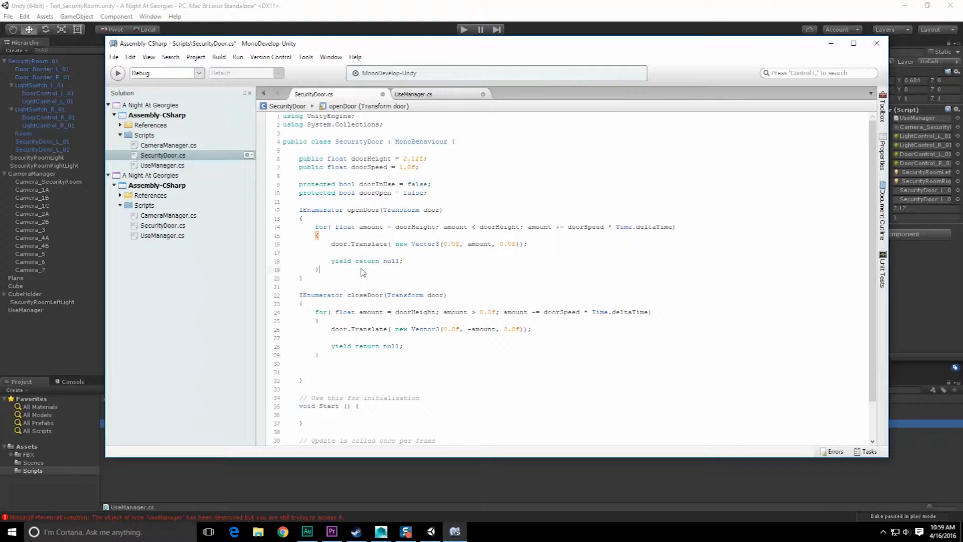
{"action": "type", "text": "door"}
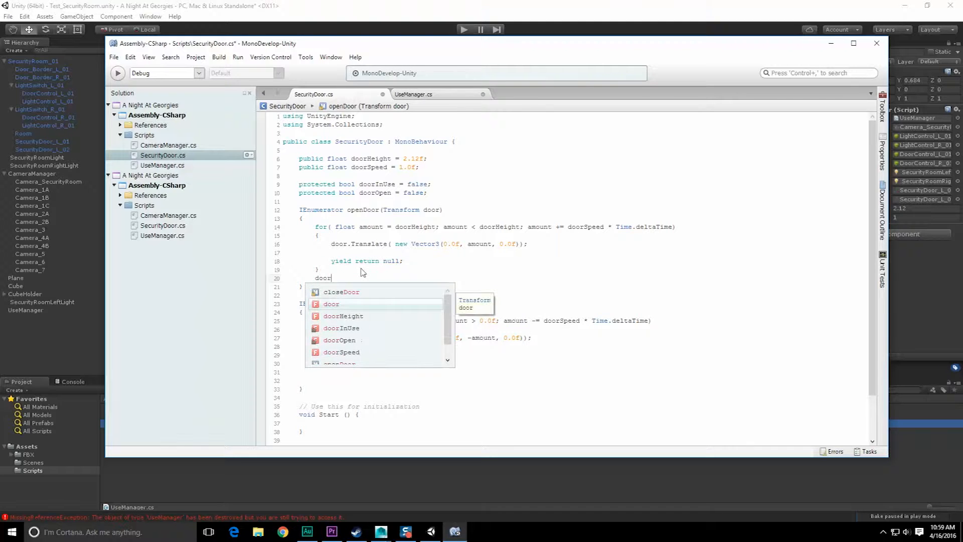
{"action": "type", "text": "InUse = false;"}
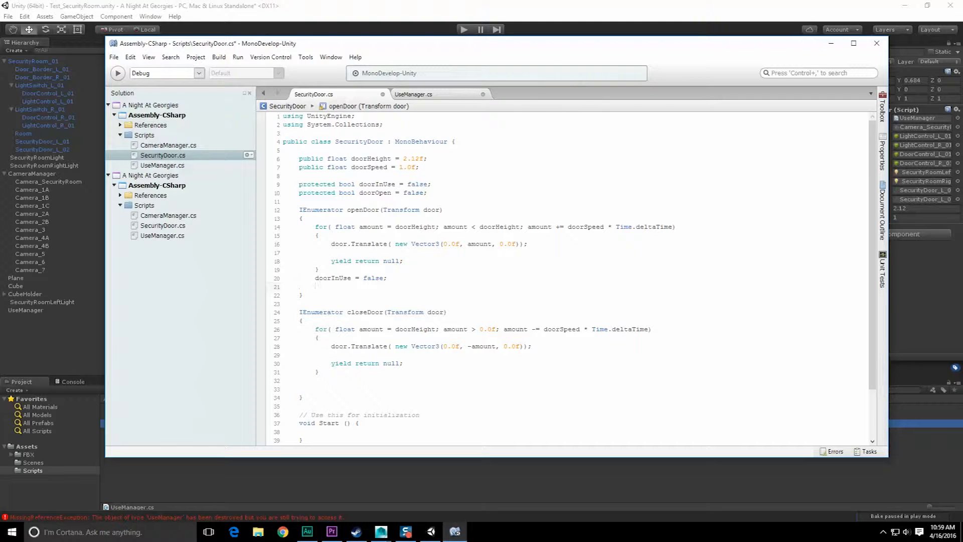
{"action": "type", "text": "doorOpen = true;"}
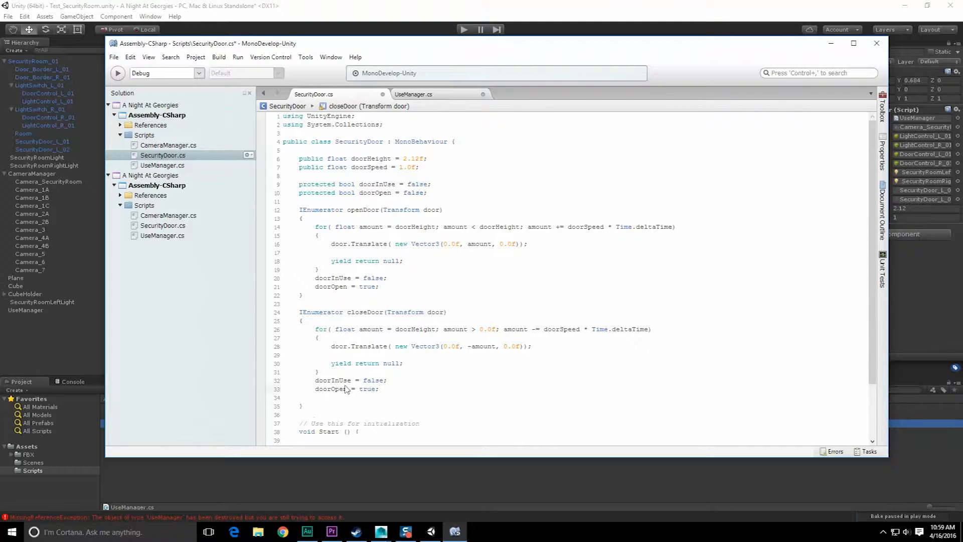
{"action": "type", "text": "fals"}
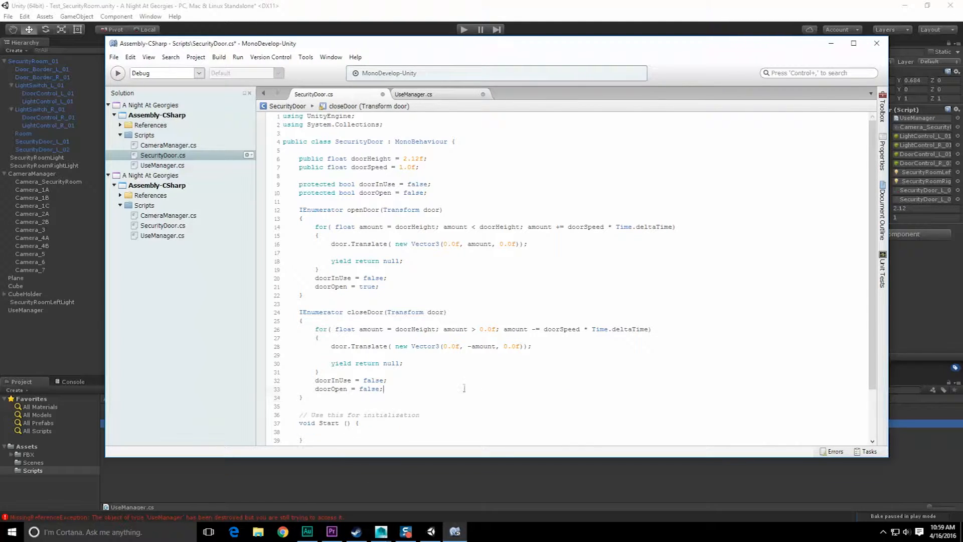
{"action": "scroll", "scroll_direction": "down", "scroll_amount": 3}
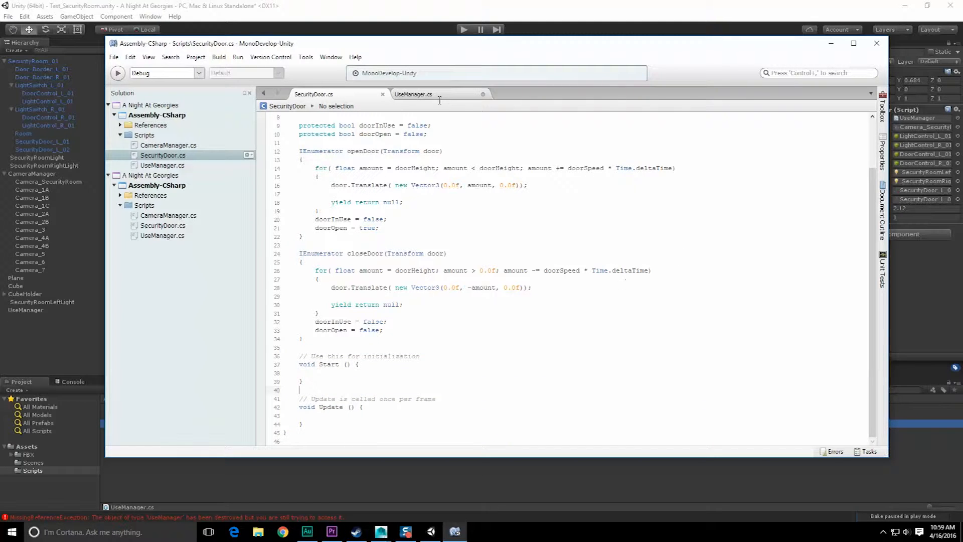
Declare a public void activateDoor() method in SecurityDoor with an empty body
{"action": "left_click", "coordinate": [413, 95]}
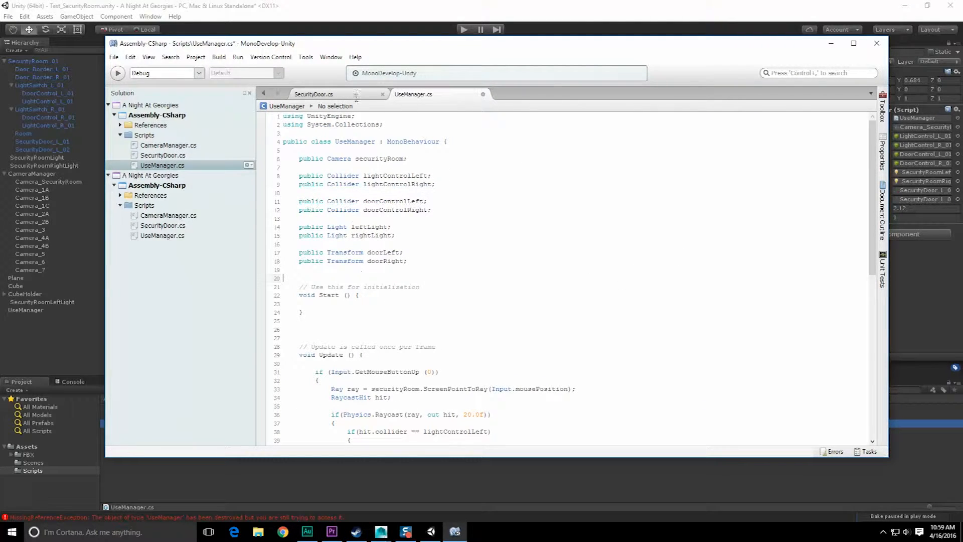
{"action": "left_click", "coordinate": [313, 94]}
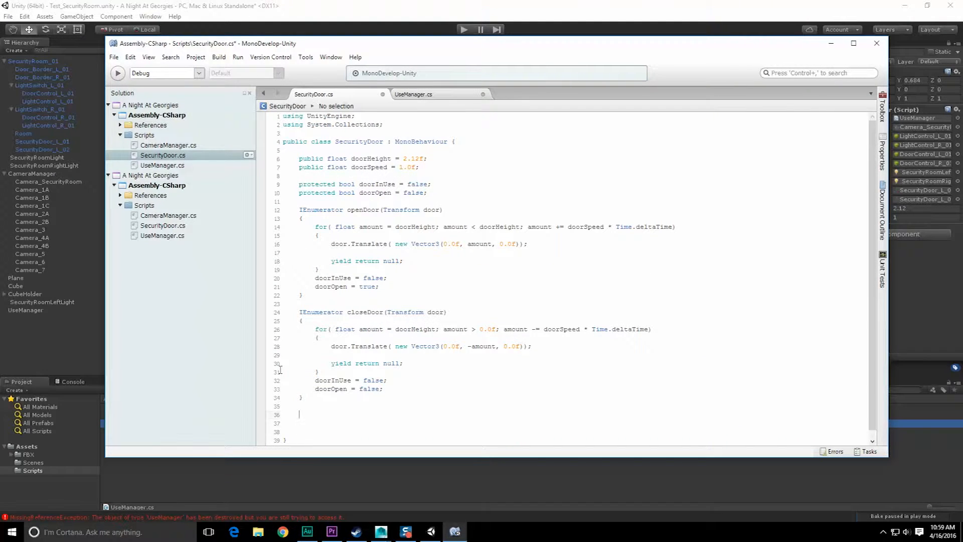
{"action": "type", "text": "public"}
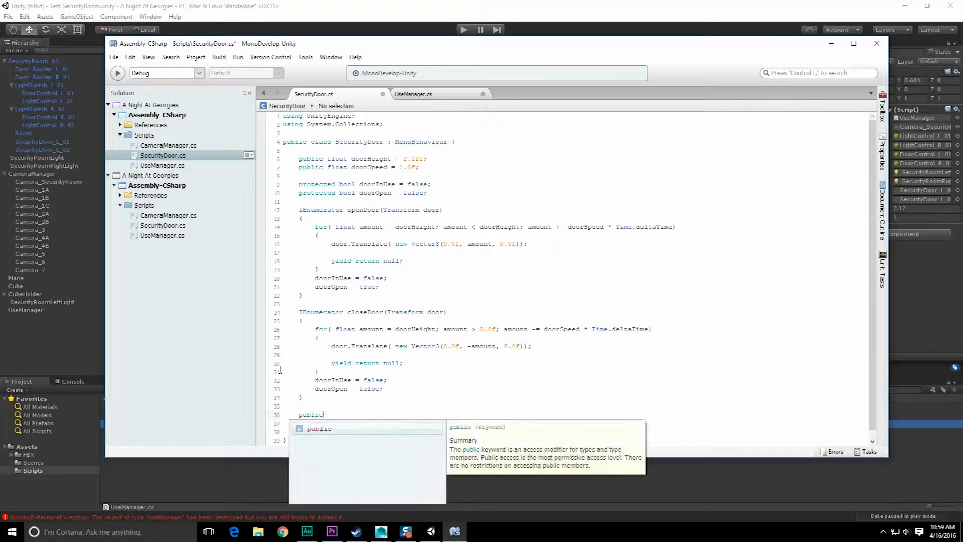
{"action": "type", "text": "void activateDoor("}
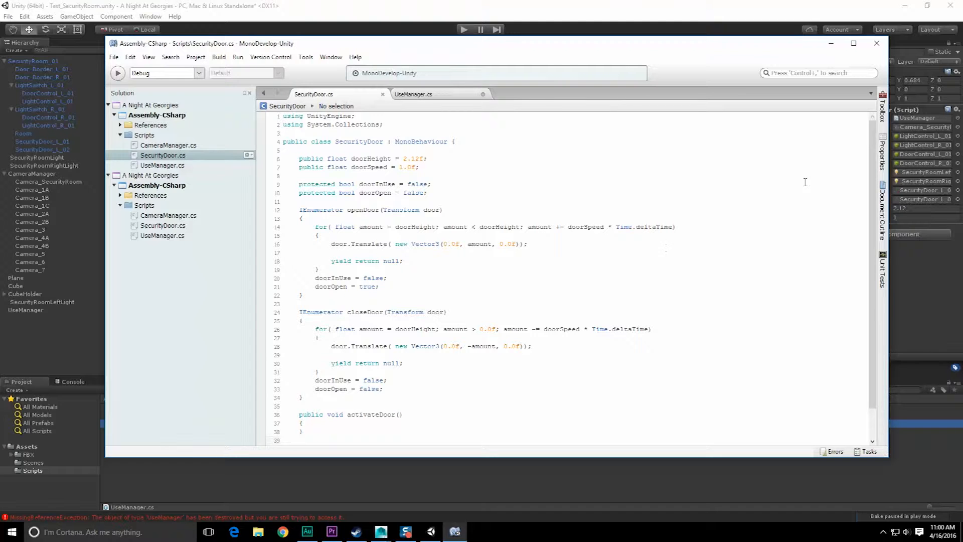
{"action": "scroll", "scroll_direction": "down", "scroll_amount": 3}
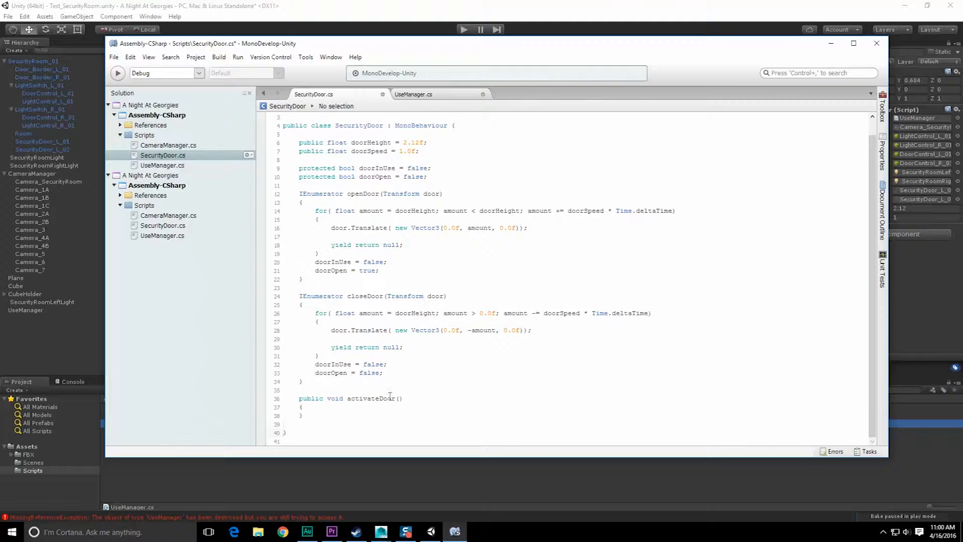
{"action": "left_click", "coordinate": [400, 398]}
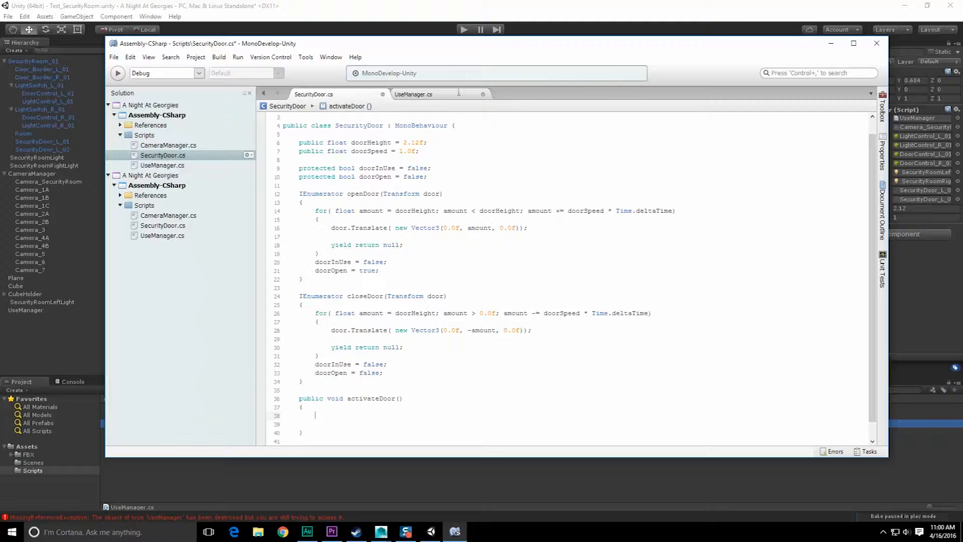
Paste UseManager's left-door block into activateDoor, rename to doorInUse, and drop the doorLeft arguments
{"action": "left_click", "coordinate": [413, 94]}
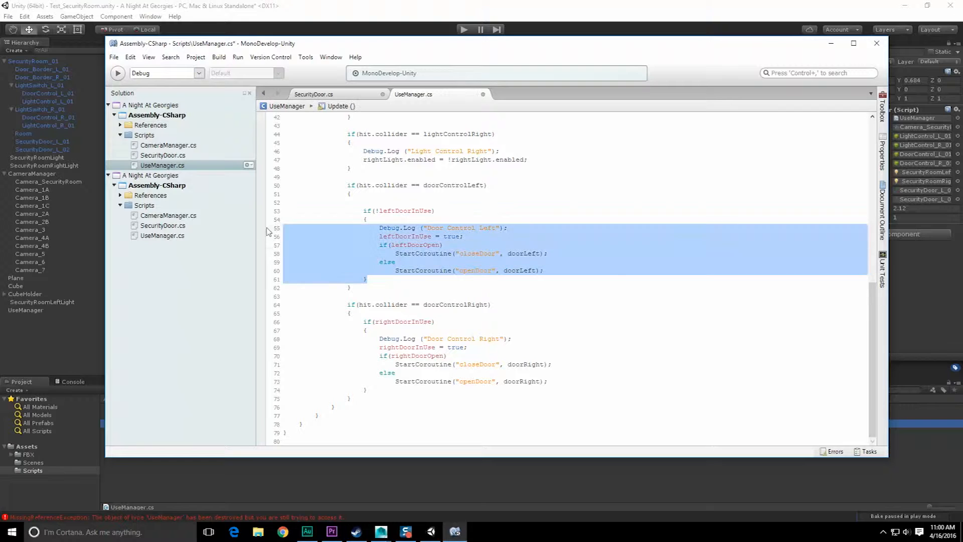
{"action": "left_click", "coordinate": [314, 95]}
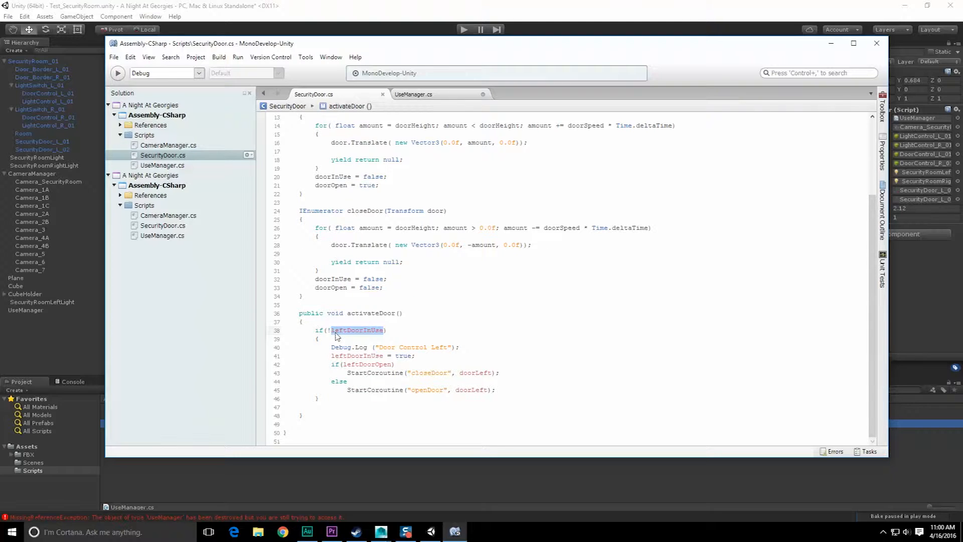
{"action": "type", "text": "doorInUse"}
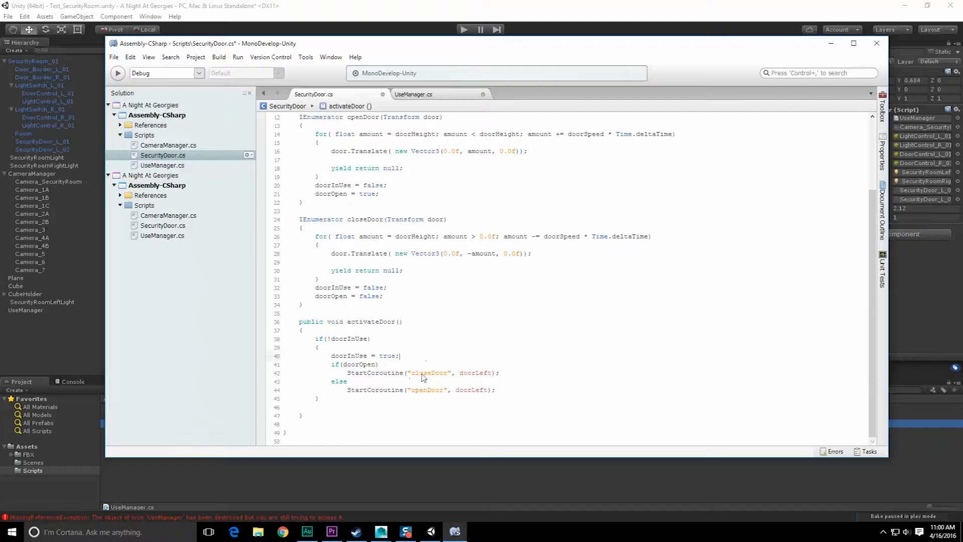
{"action": "double_click", "coordinate": [474, 372]}
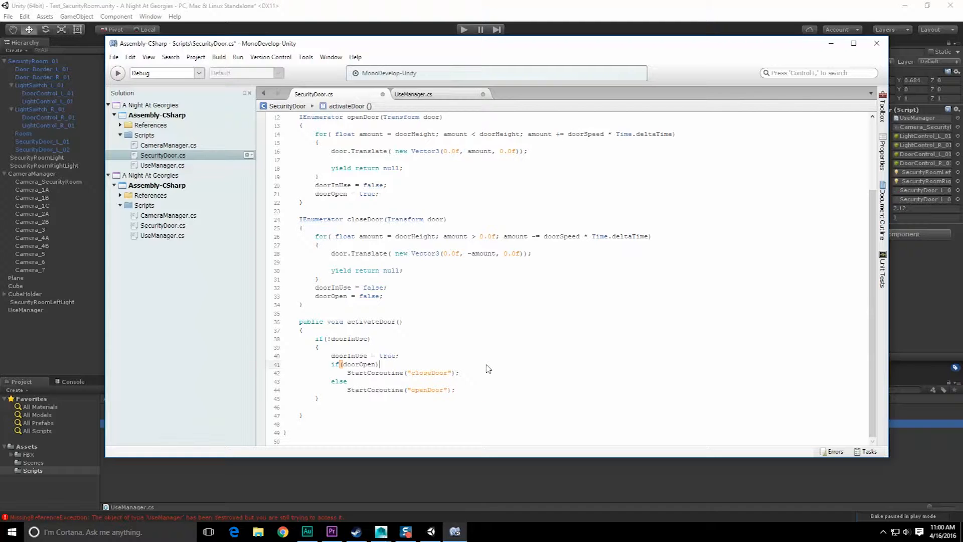
{"action": "scroll", "scroll_direction": "up", "scroll_amount": 3}
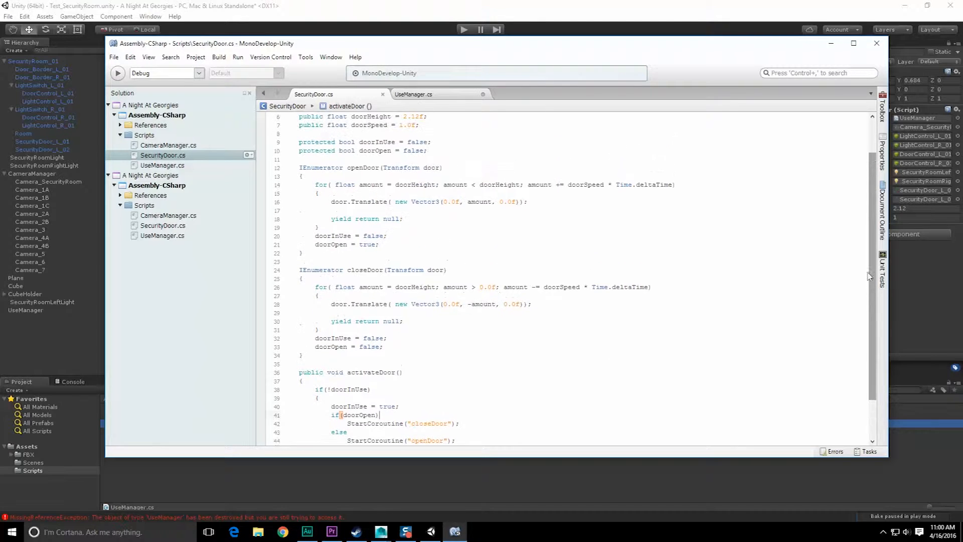
{"action": "scroll", "scroll_direction": "up", "scroll_amount": 3}
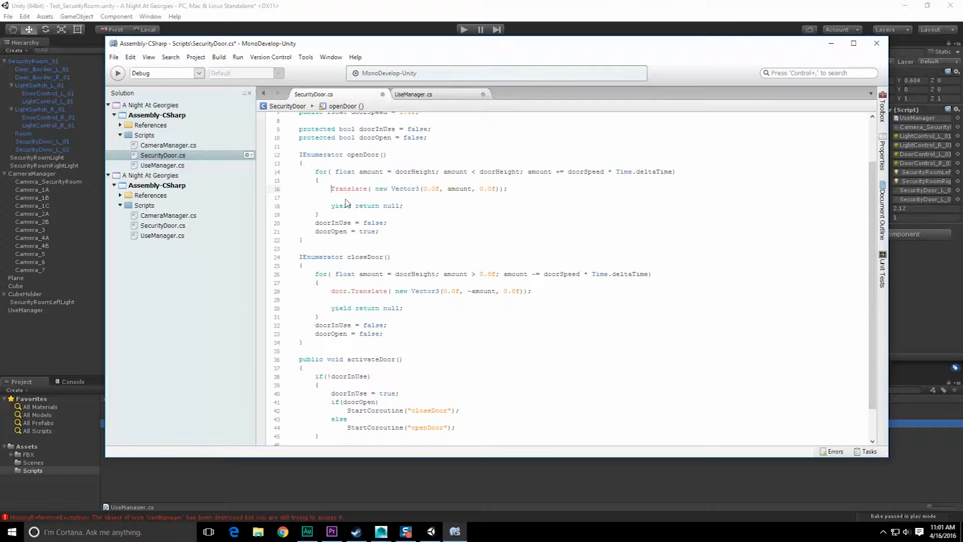
Replace door.Translate with transform.Translate in both coroutines, then return to UseManager
{"action": "type", "text": "game"}
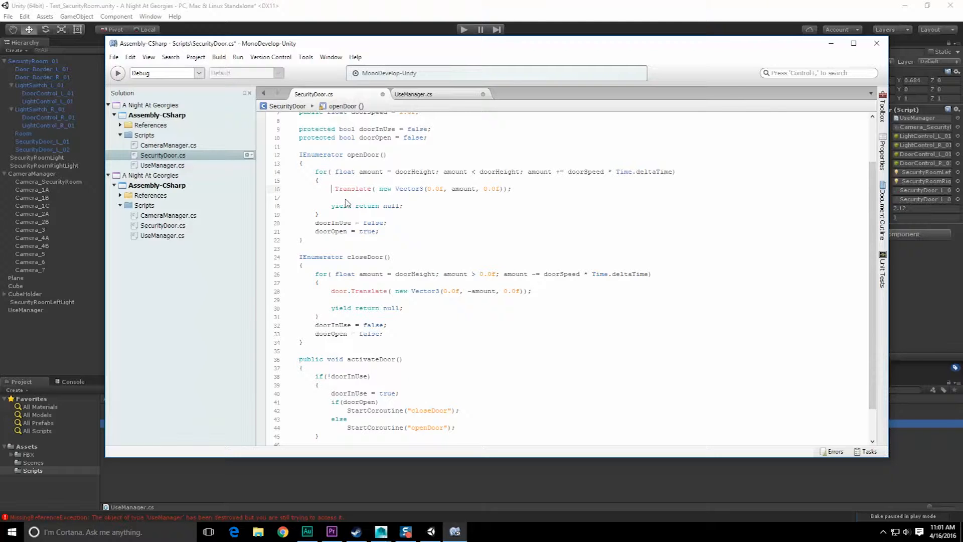
{"action": "type", "text": "transform."}
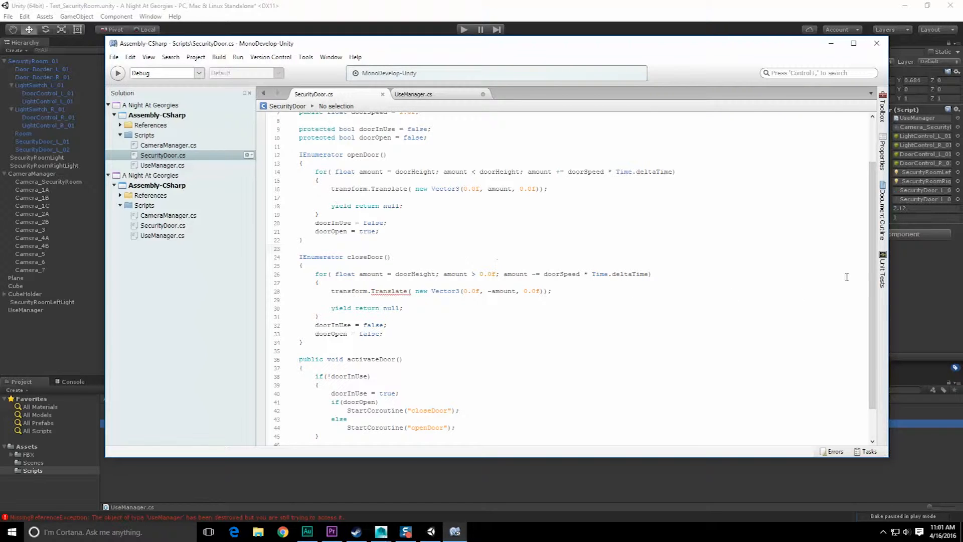
{"action": "left_click", "coordinate": [413, 94]}
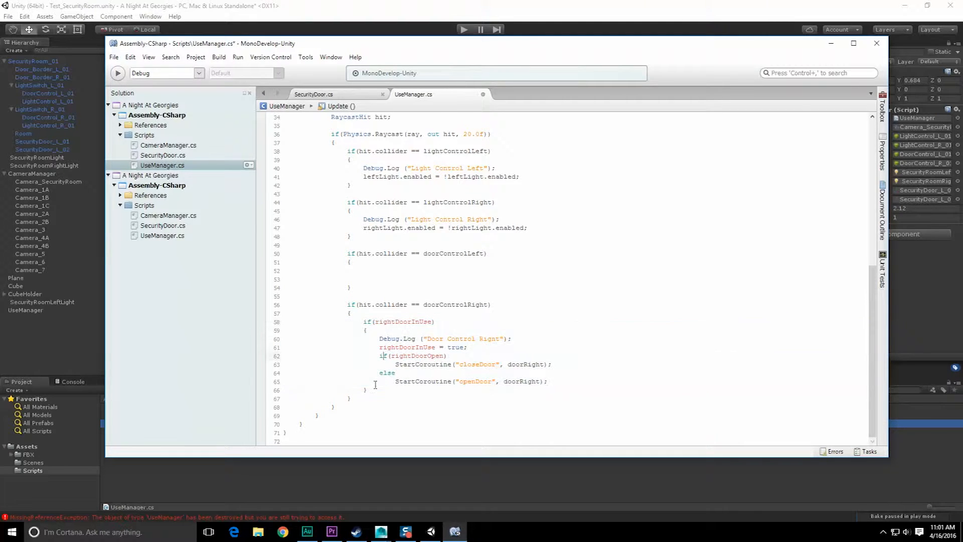
Retype UseManager's door fields as SecurityDoor and make the controls call doorLeft/doorRight.activateDoor()
{"action": "scroll", "scroll_direction": "up", "scroll_amount": 3}
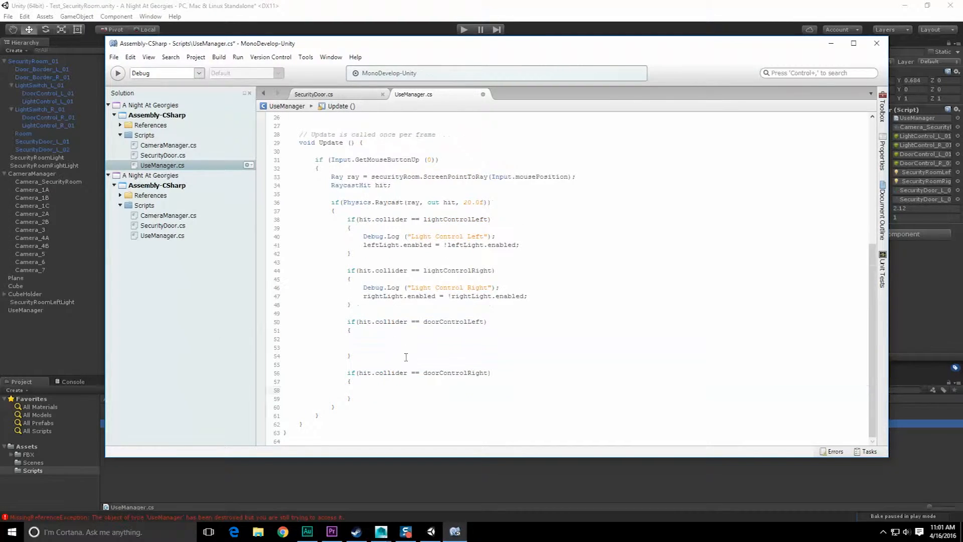
{"action": "scroll", "scroll_direction": "up", "scroll_amount": 3}
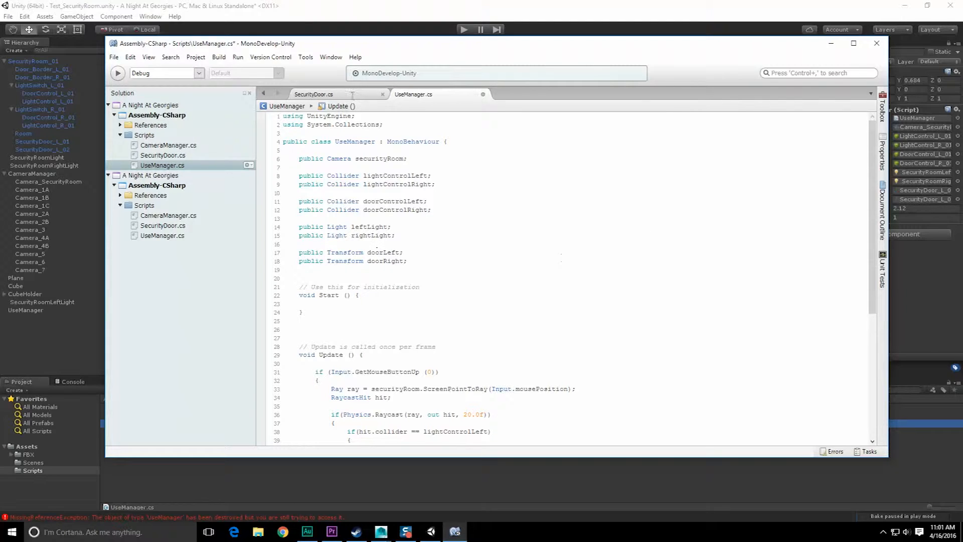
{"action": "scroll", "scroll_direction": "down", "scroll_amount": 3}
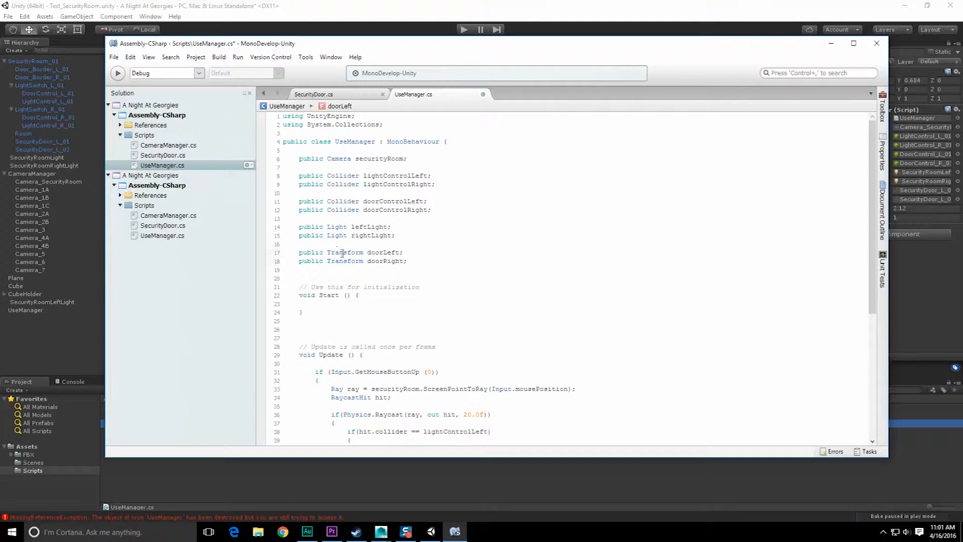
{"action": "type", "text": "Se"}
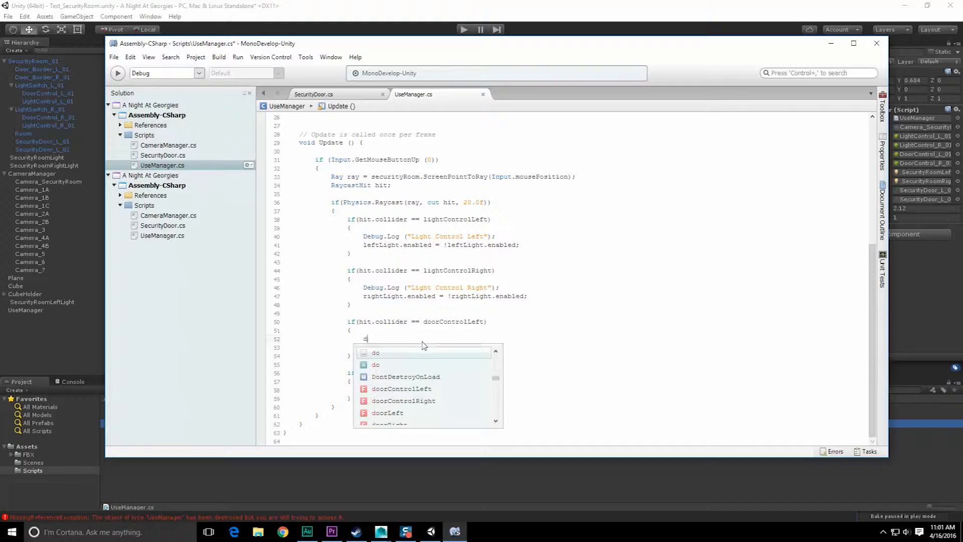
{"action": "type", "text": "oorLeft"}
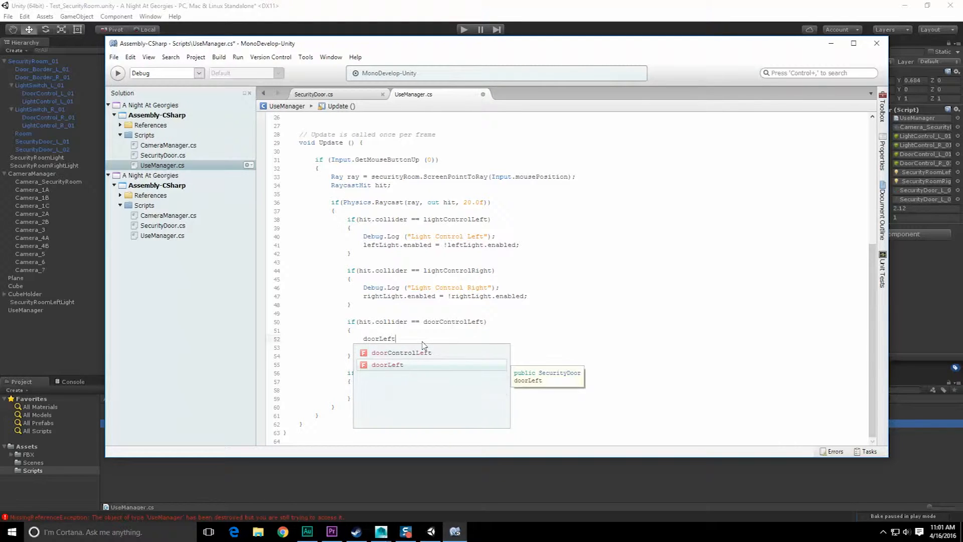
{"action": "type", "text": ".activateDoor();"}
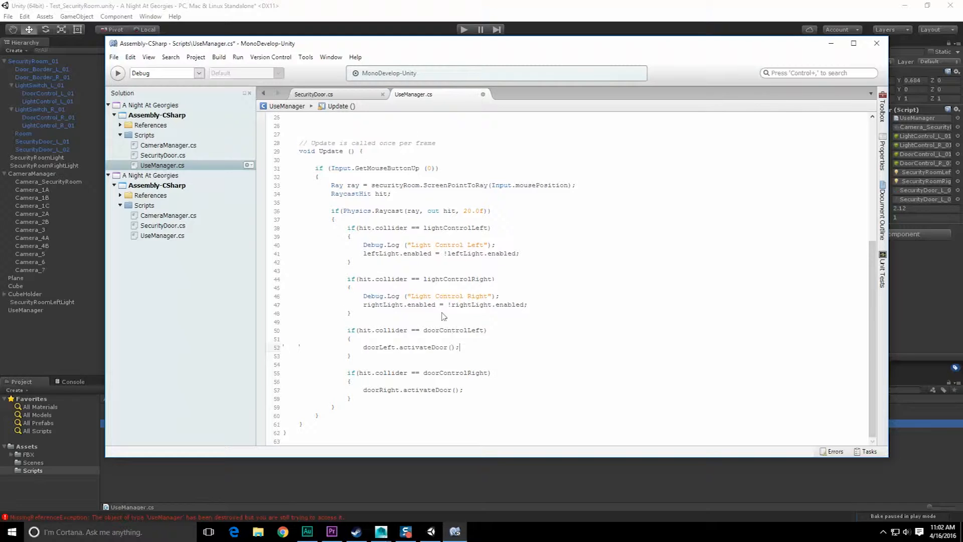
{"action": "left_click", "coordinate": [314, 94]}
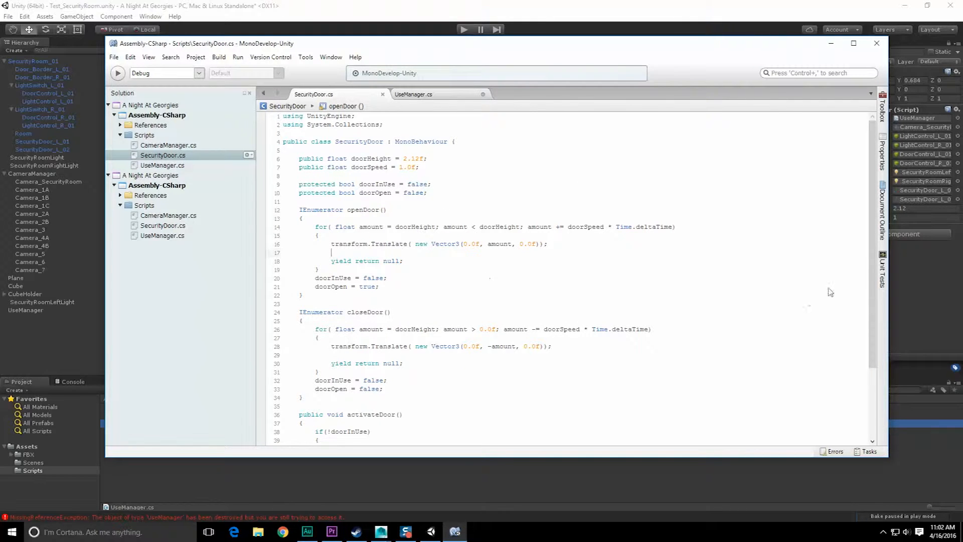
Add Debug.Log("Opening Door: " + amount.ToString()) inside openDoor's for loop
{"action": "scroll", "scroll_direction": "down", "scroll_amount": 3}
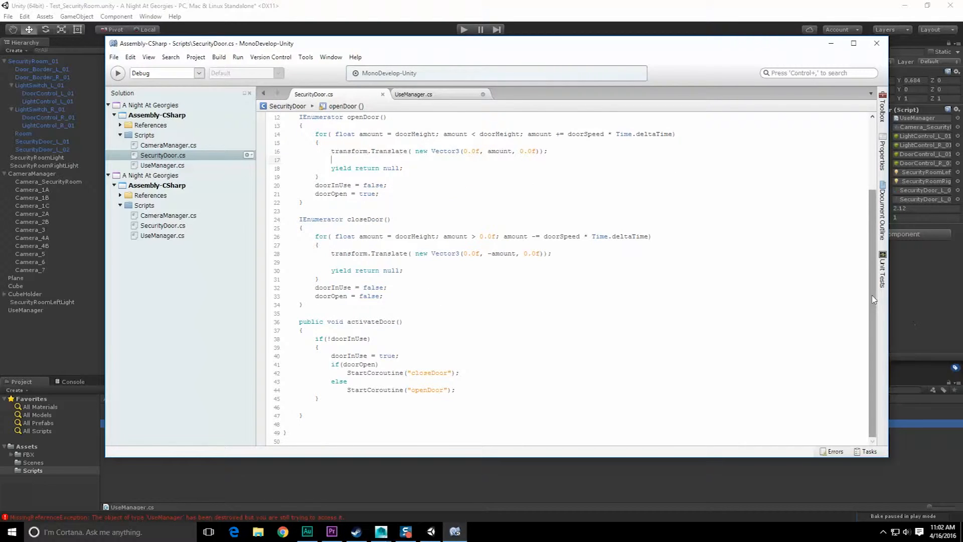
{"action": "scroll", "scroll_direction": "up", "scroll_amount": 3}
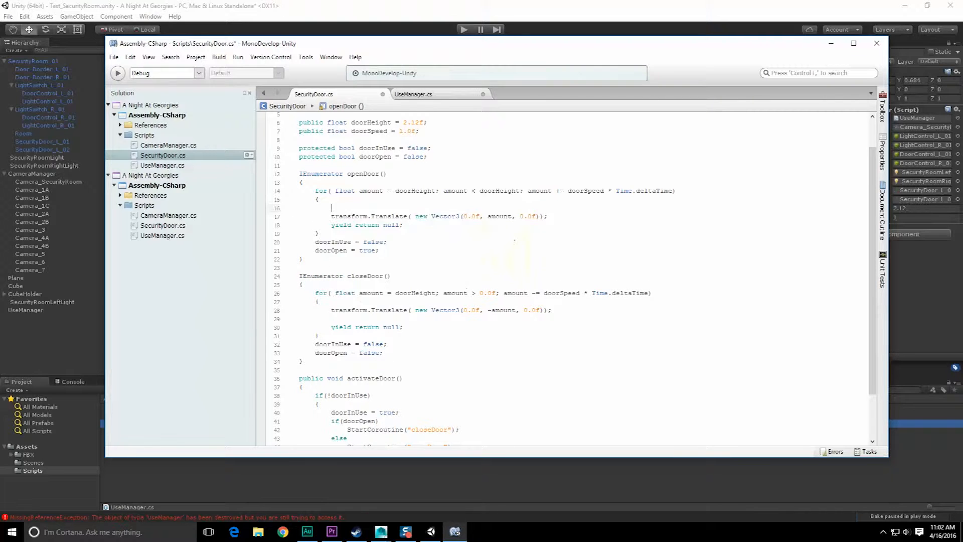
{"action": "type", "text": "Debug.Log (\"\");"}
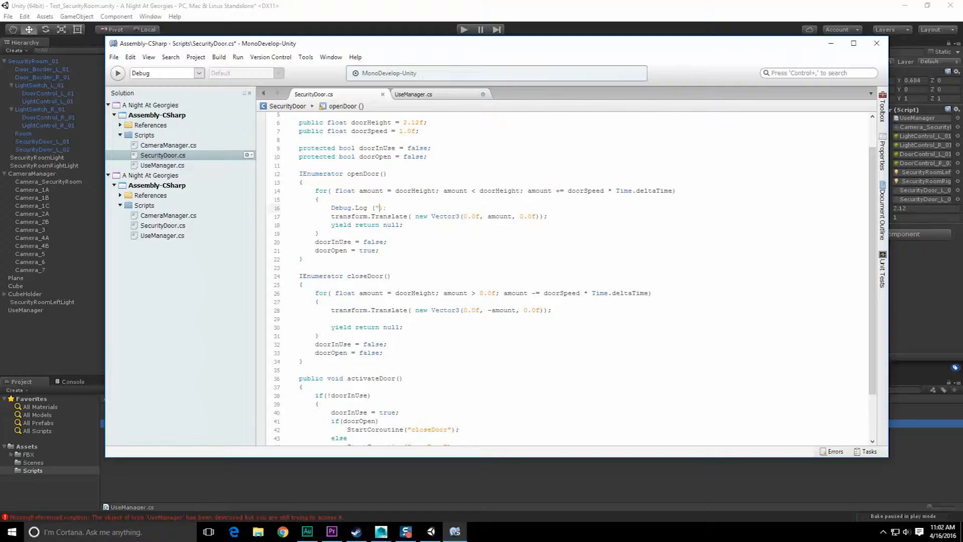
{"action": "type", "text": "Opening Door"}
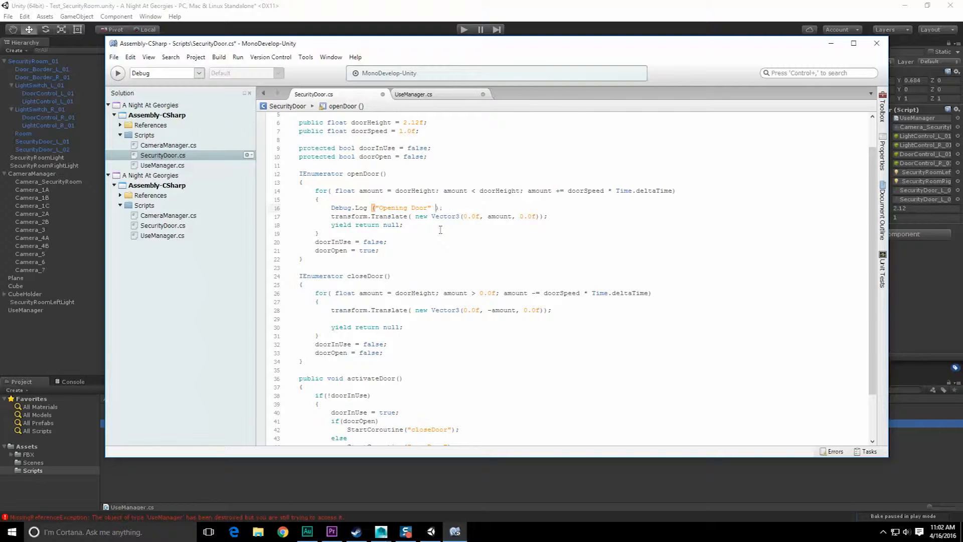
{"action": "type", "text": "+ amount.ToString("}
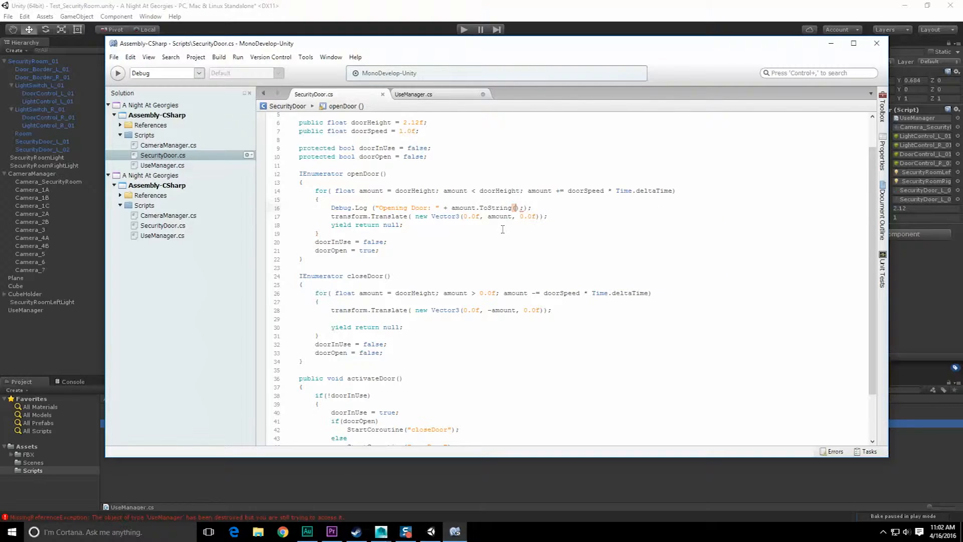
{"action": "double_click", "coordinate": [509, 208]}
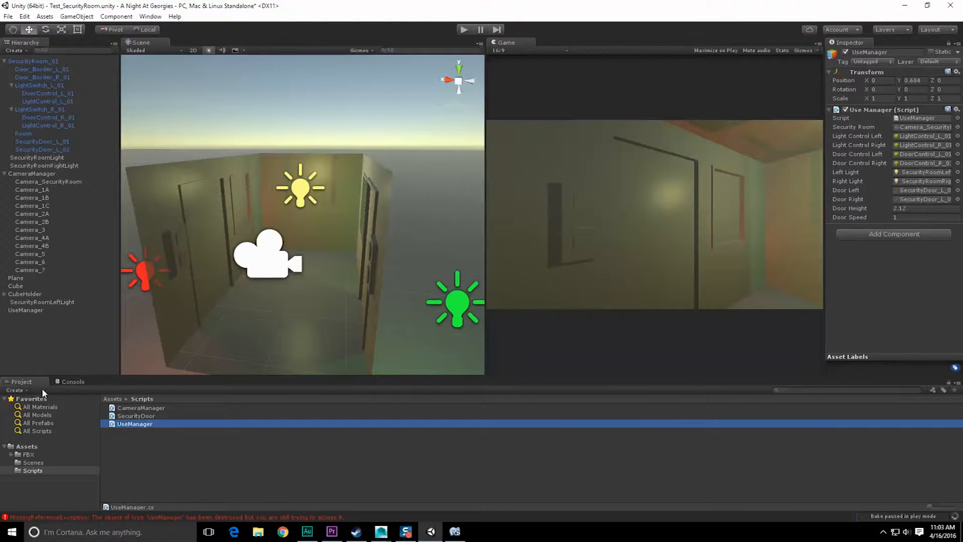
Show the Console output and select the UseManager object in the Hierarchy
{"action": "left_click", "coordinate": [72, 382]}
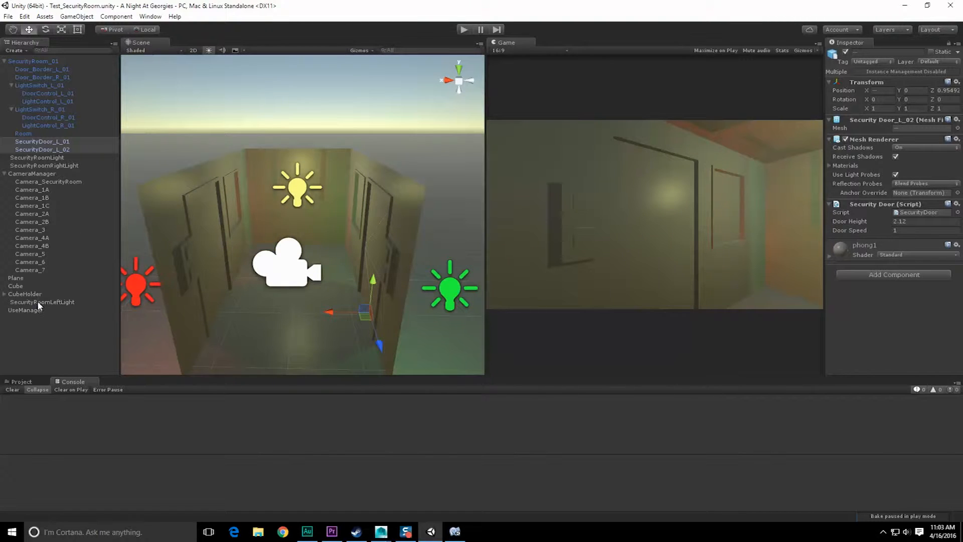
{"action": "left_click", "coordinate": [25, 310]}
{"action": "type", "text": "secu"}
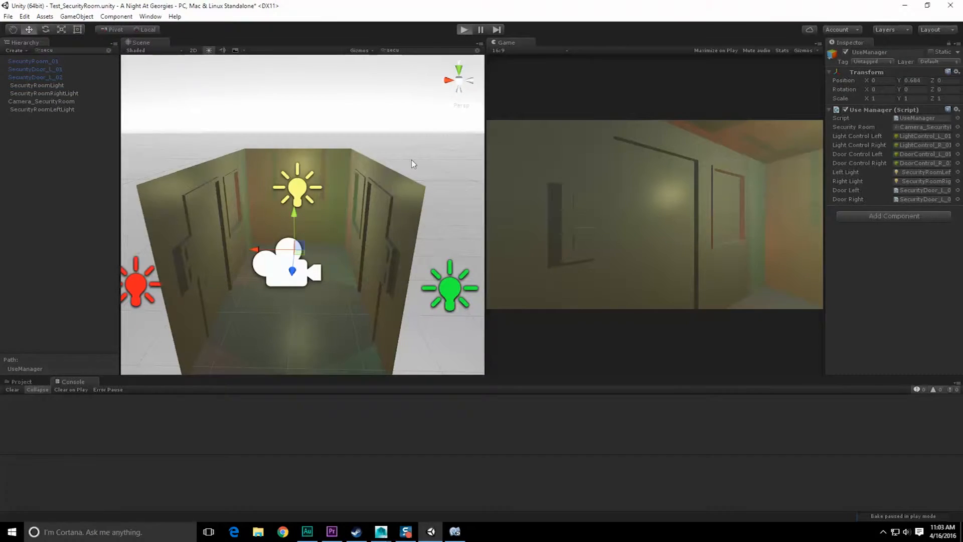
Play the scene, trigger the door to log Closing Door amounts, then return to MonoDevelop
{"action": "left_click", "coordinate": [463, 29]}
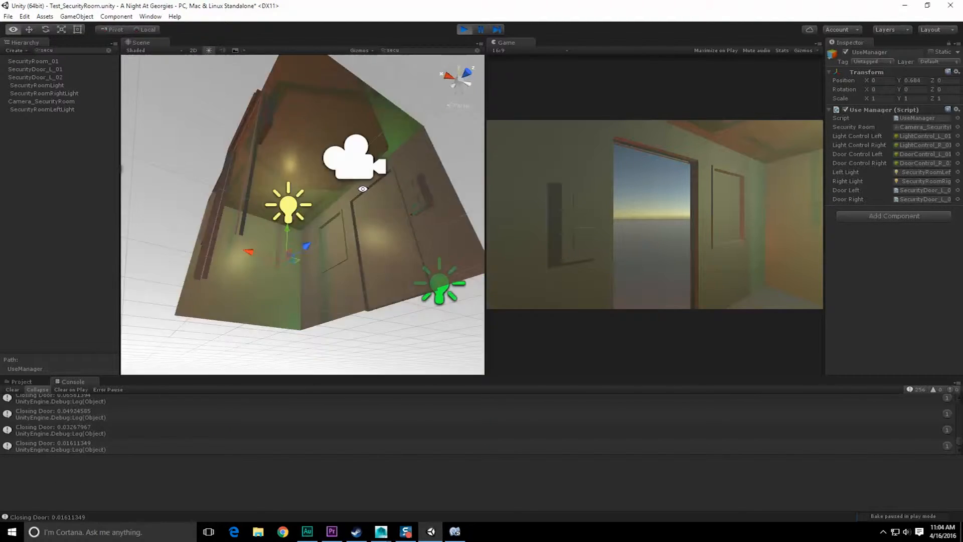
{"action": "left_click", "coordinate": [35, 69]}
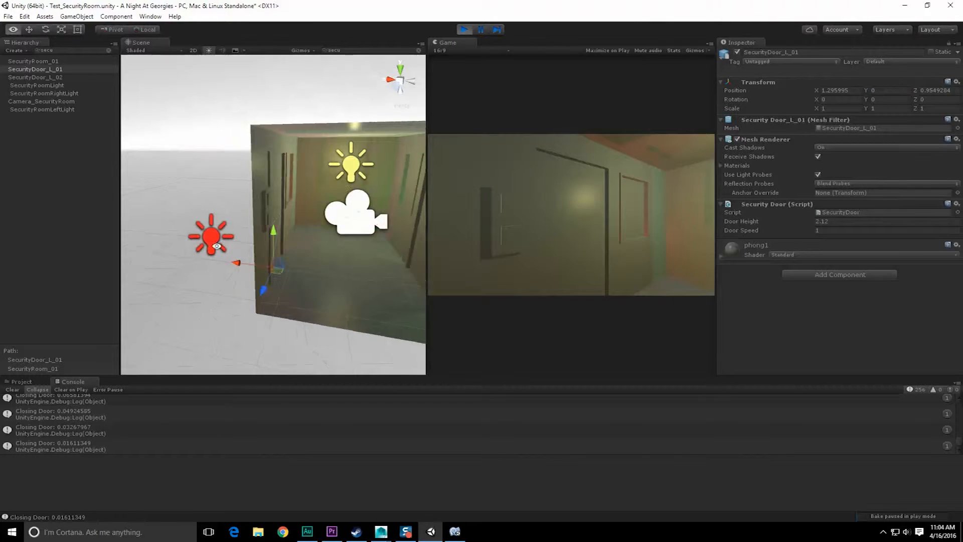
{"action": "left_click", "coordinate": [454, 531]}
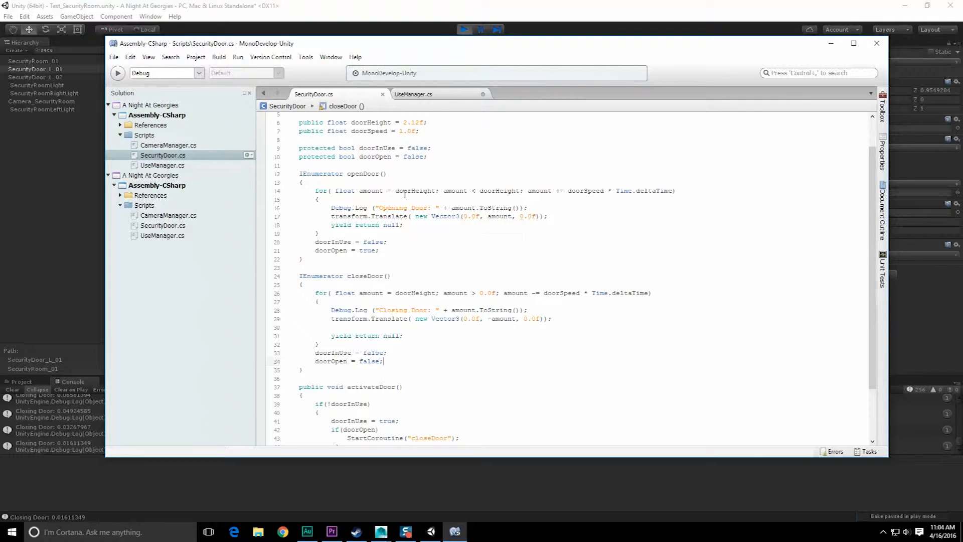
{"action": "mouse_move", "coordinate": [418, 208]}
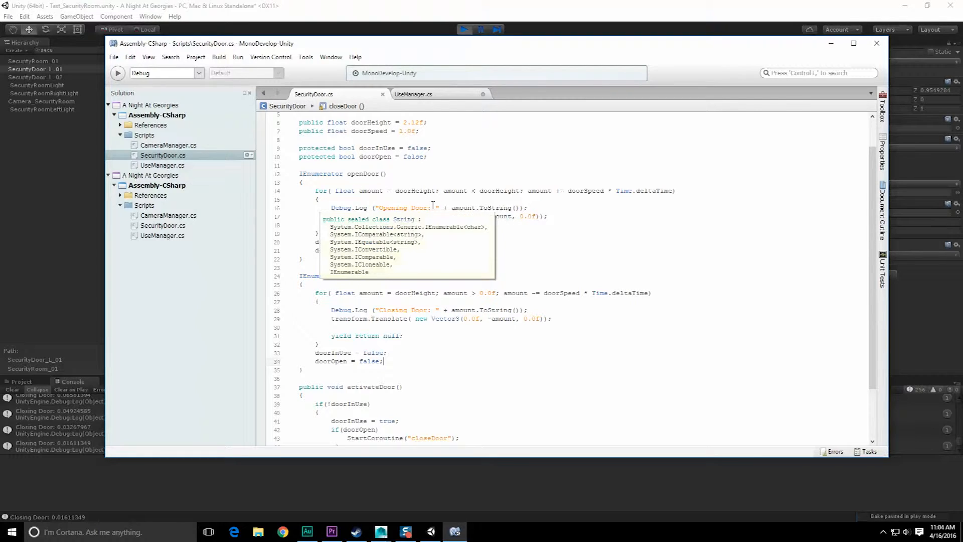
Replace transform.Translate with transform.position = new Vector3(0.0f, amount, 0.0f) in openDoor
{"action": "key", "text": "Escape"}
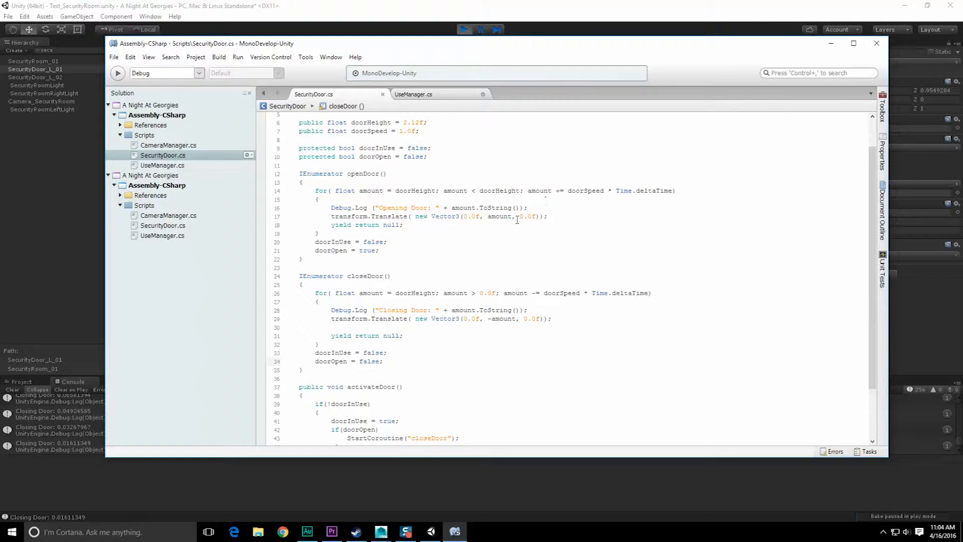
{"action": "double_click", "coordinate": [388, 216]}
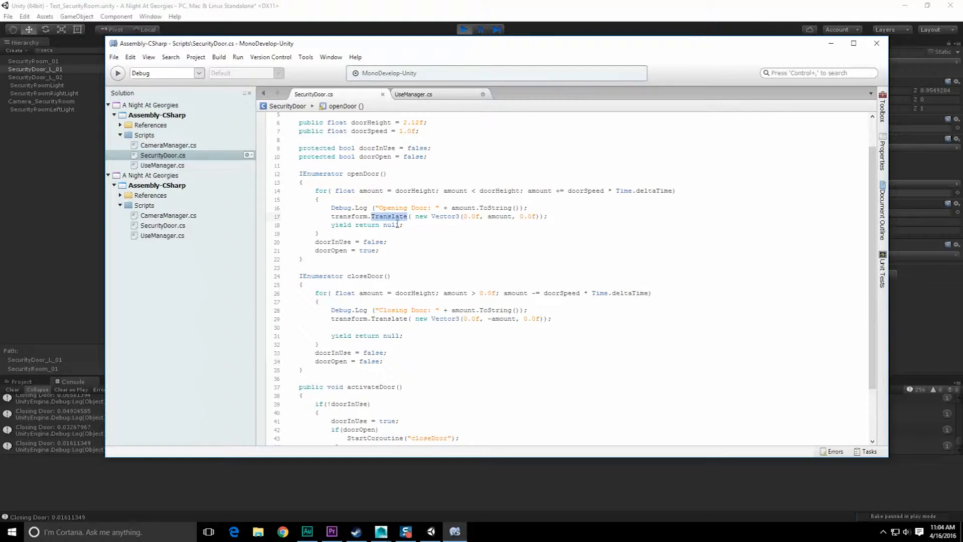
{"action": "mouse_move", "coordinate": [415, 229]}
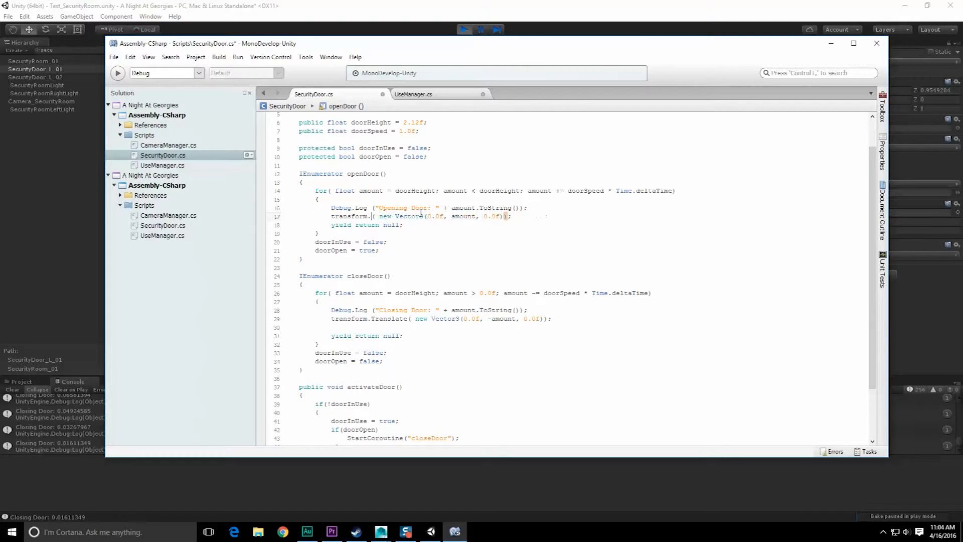
{"action": "type", "text": "position"}
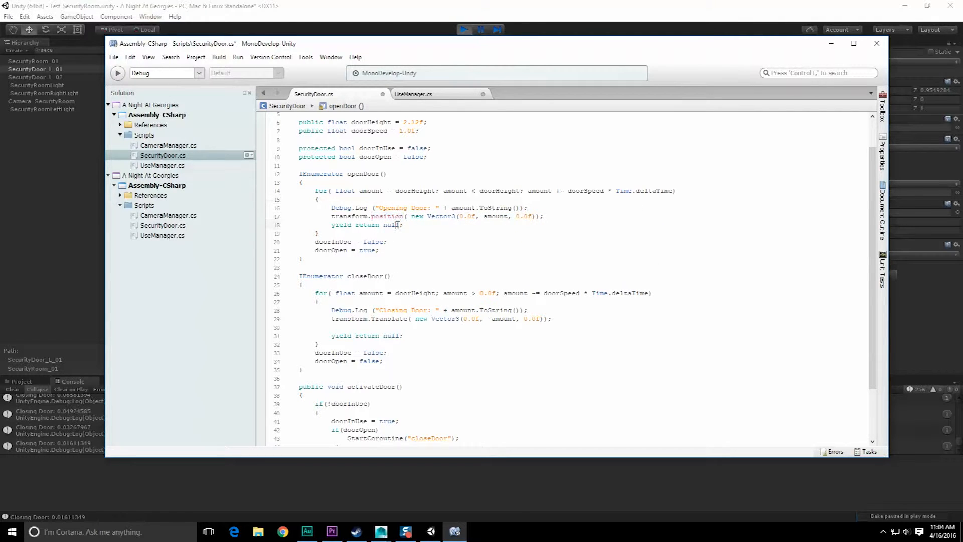
{"action": "double_click", "coordinate": [385, 217]}
{"action": "type", "text": " ="}
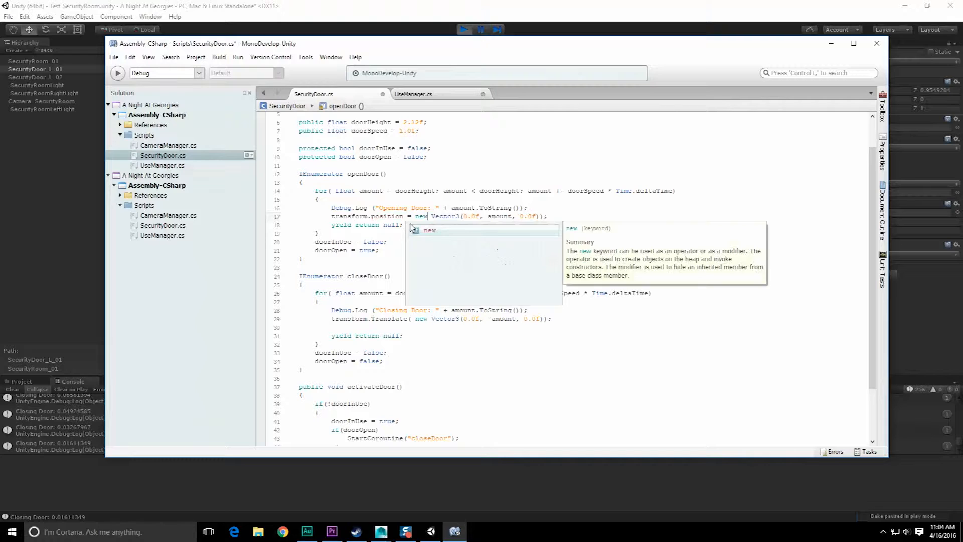
{"action": "key", "text": "Escape"}
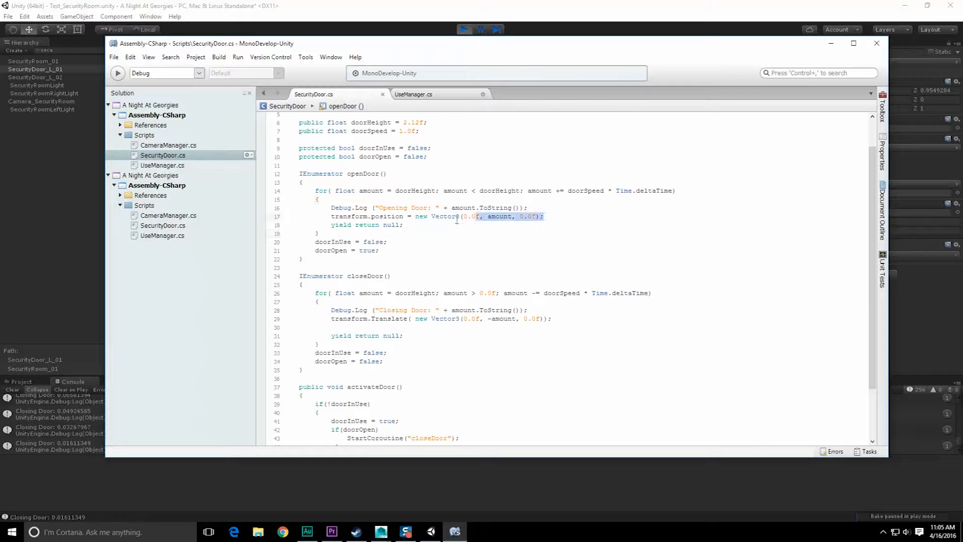
{"action": "left_click", "coordinate": [546, 217]}
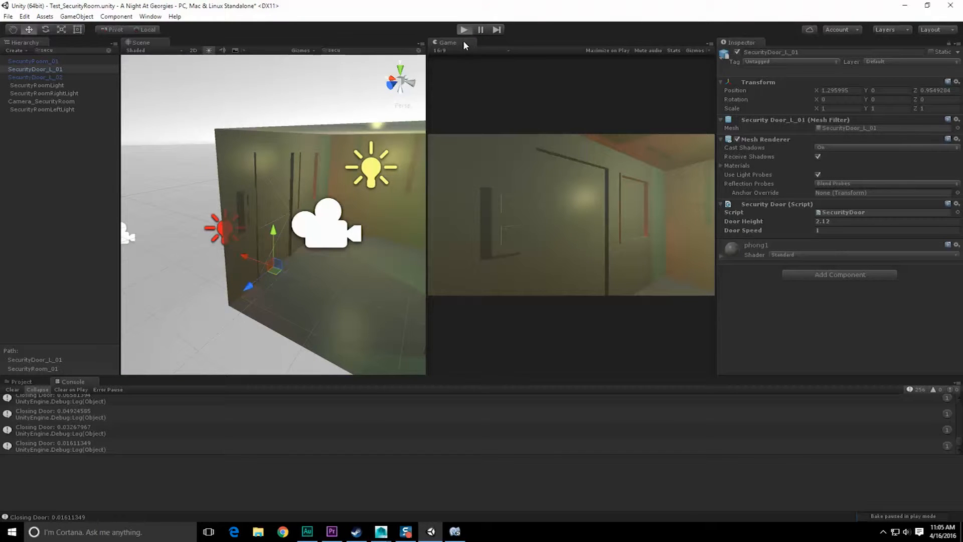
Enter Play mode and toggle the door to test the position-based movement
{"action": "left_click", "coordinate": [464, 29]}
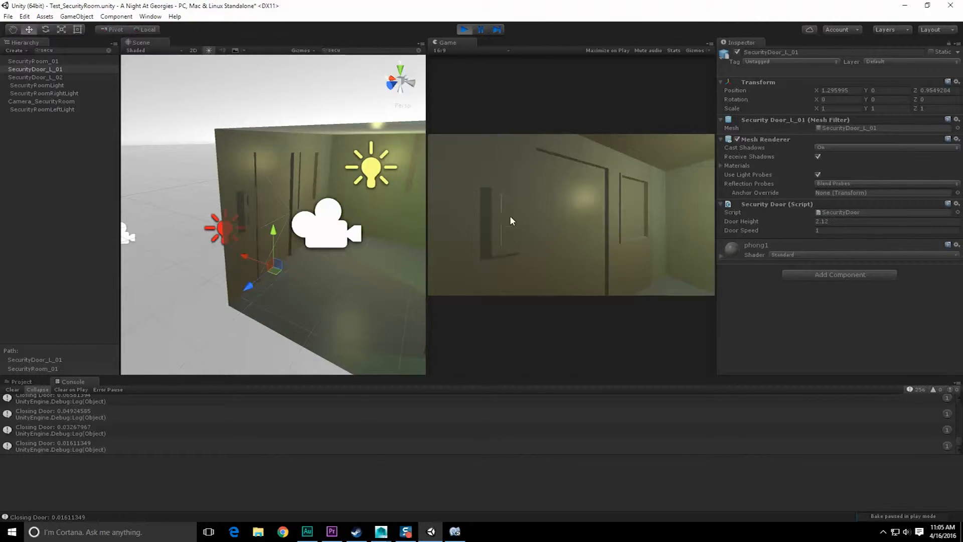
{"action": "left_click", "coordinate": [13, 389]}
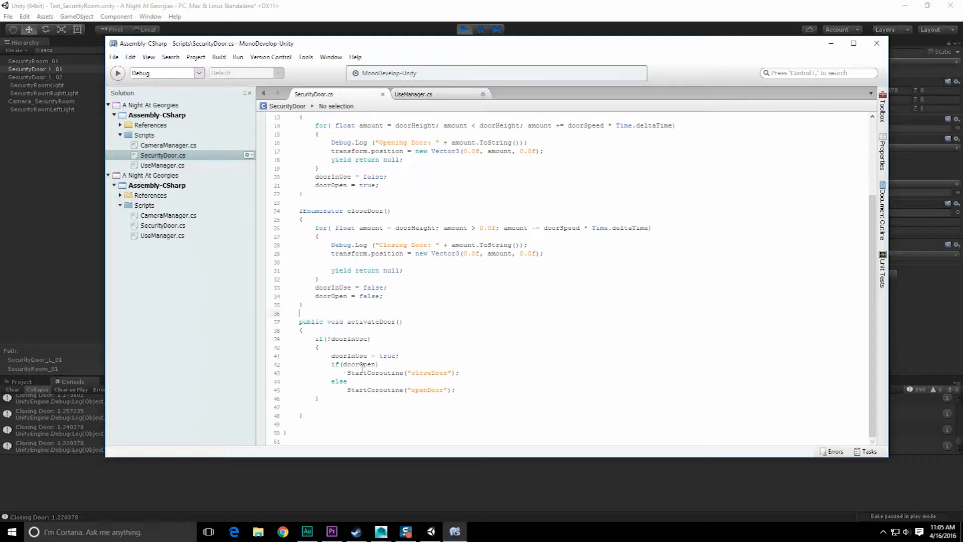
{"action": "mouse_move", "coordinate": [865, 298]}
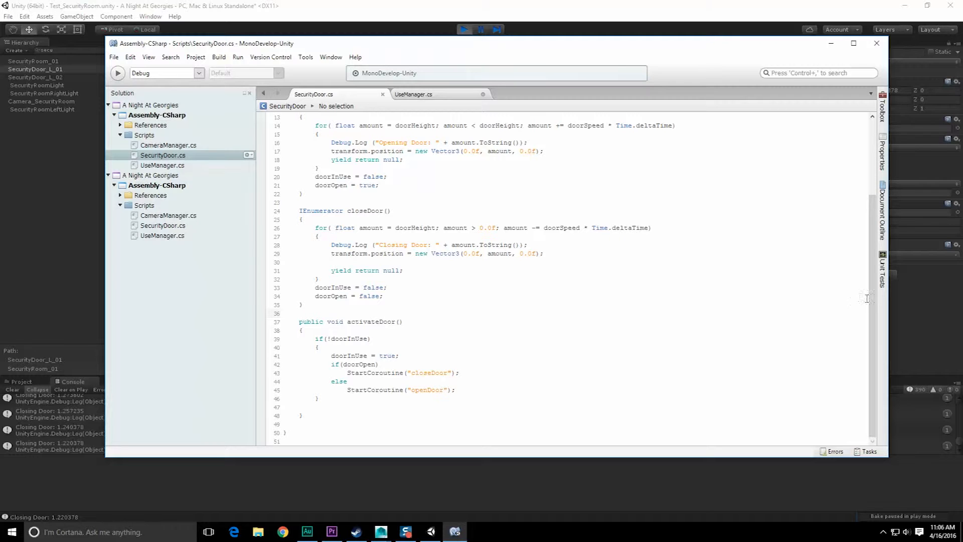
Trigger the door in the running game so it slides away and the doorway stands open
{"action": "scroll", "scroll_direction": "up", "scroll_amount": 3}
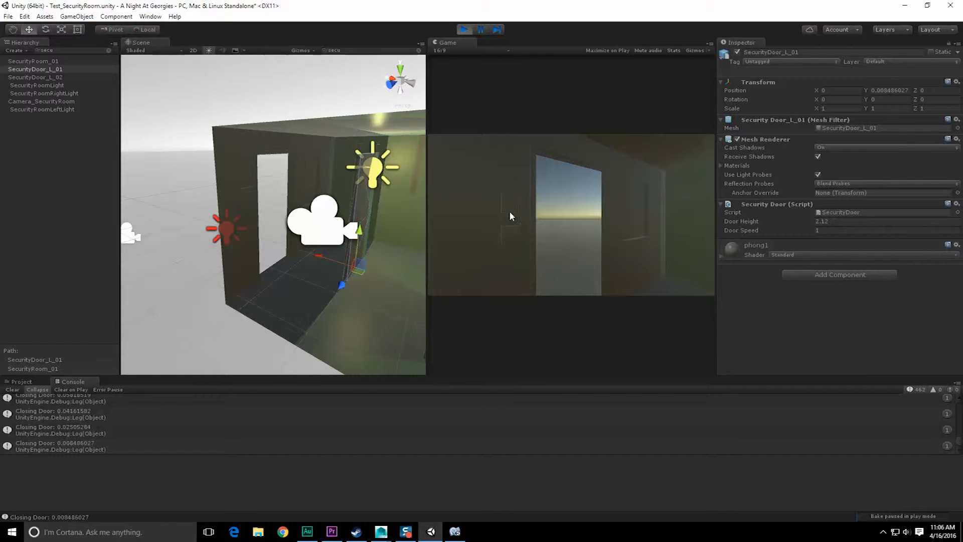
{"action": "left_click", "coordinate": [480, 29]}
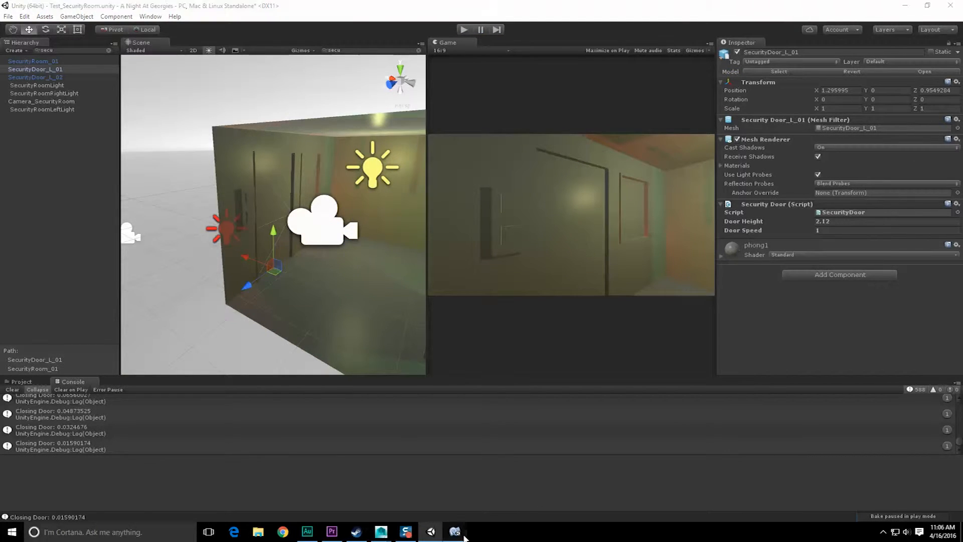
Replace the 0.0f x/z Vector3 arguments with transform.position.x and transform.position.z in the door script
{"action": "left_click", "coordinate": [454, 531]}
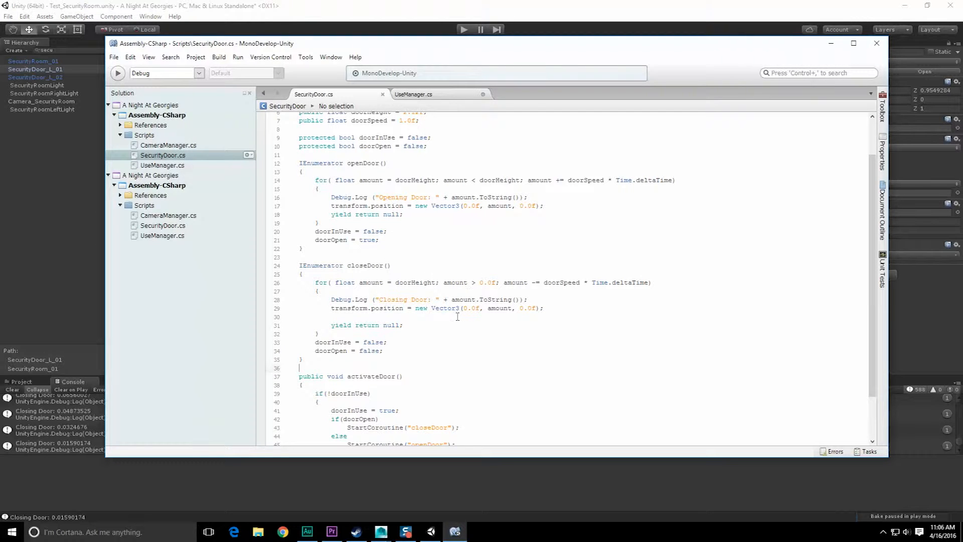
{"action": "mouse_move", "coordinate": [417, 304]}
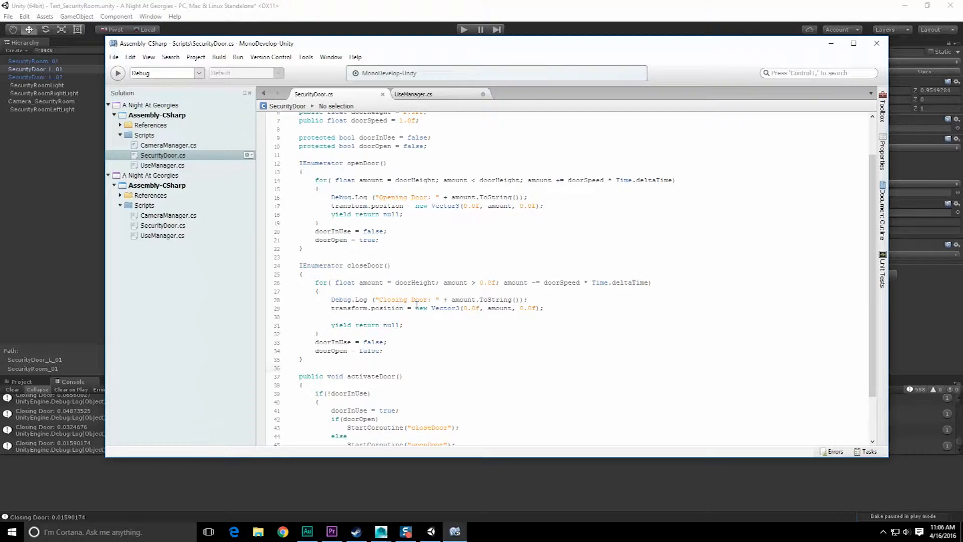
{"action": "double_click", "coordinate": [385, 308]}
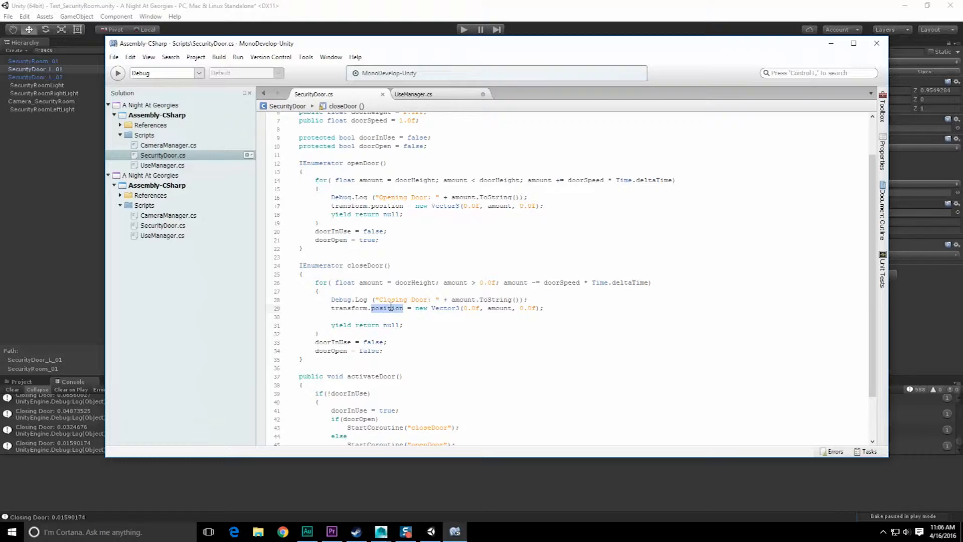
{"action": "double_click", "coordinate": [351, 308]}
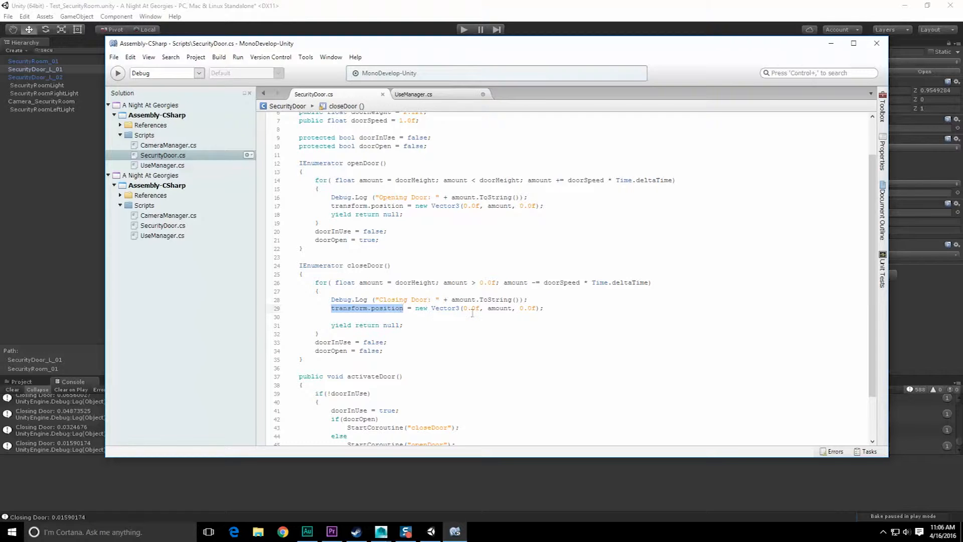
{"action": "type", "text": "transform.position.x"}
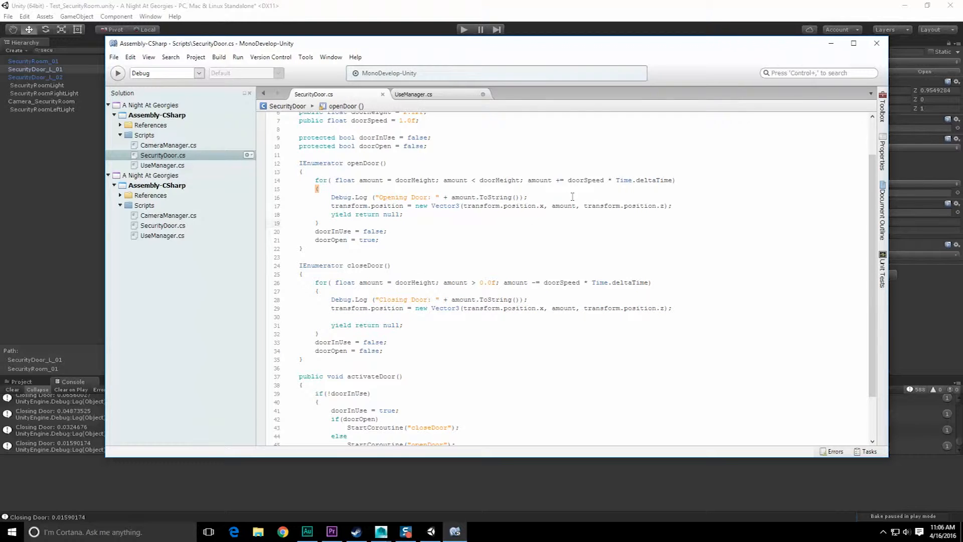
{"action": "mouse_move", "coordinate": [556, 178]}
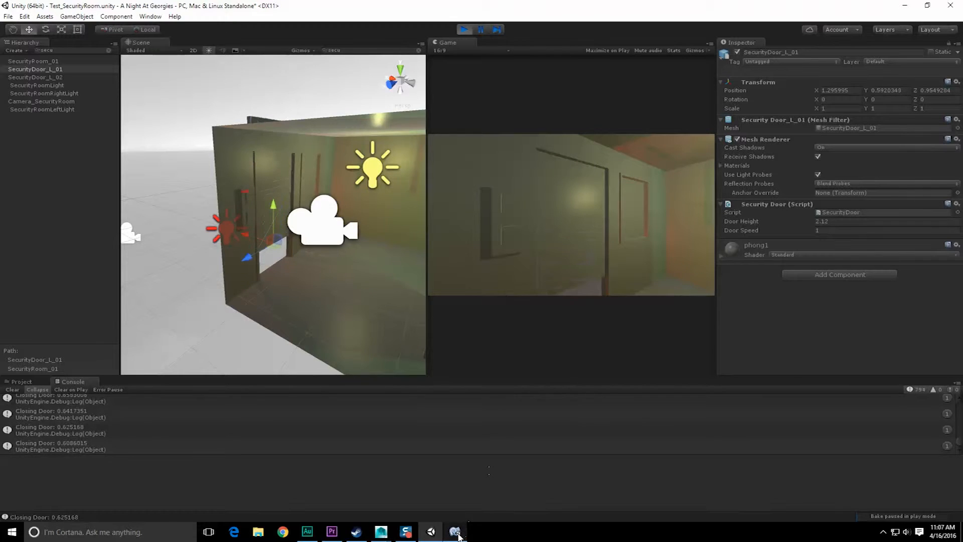
Review activateDoor in MonoDevelop before triggering the door to rise to full height
{"action": "left_click", "coordinate": [454, 531]}
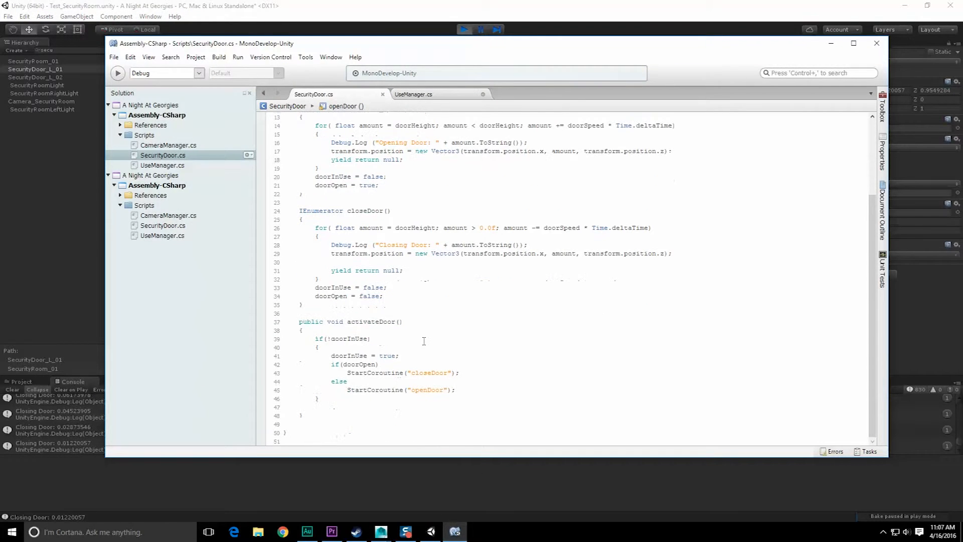
{"action": "mouse_move", "coordinate": [430, 374]}
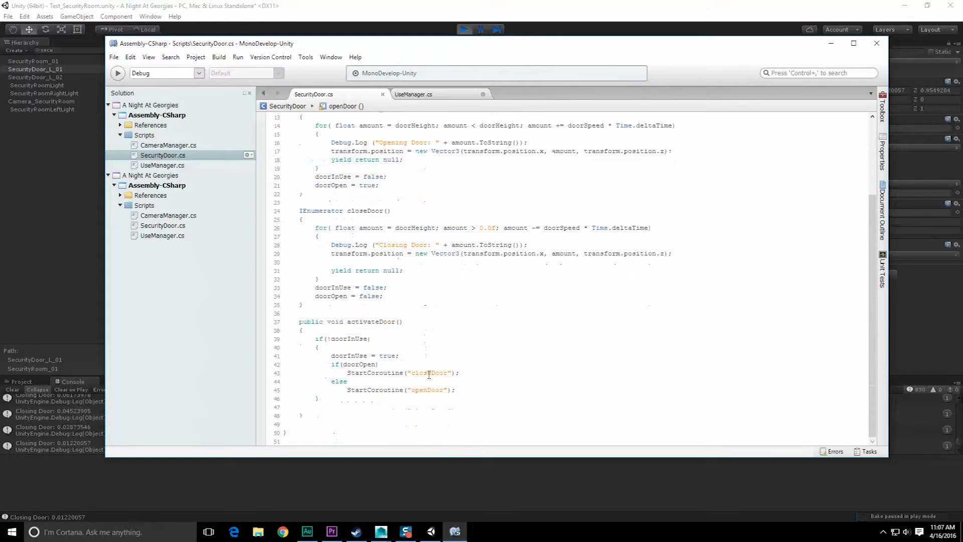
{"action": "scroll", "scroll_direction": "up", "scroll_amount": 3}
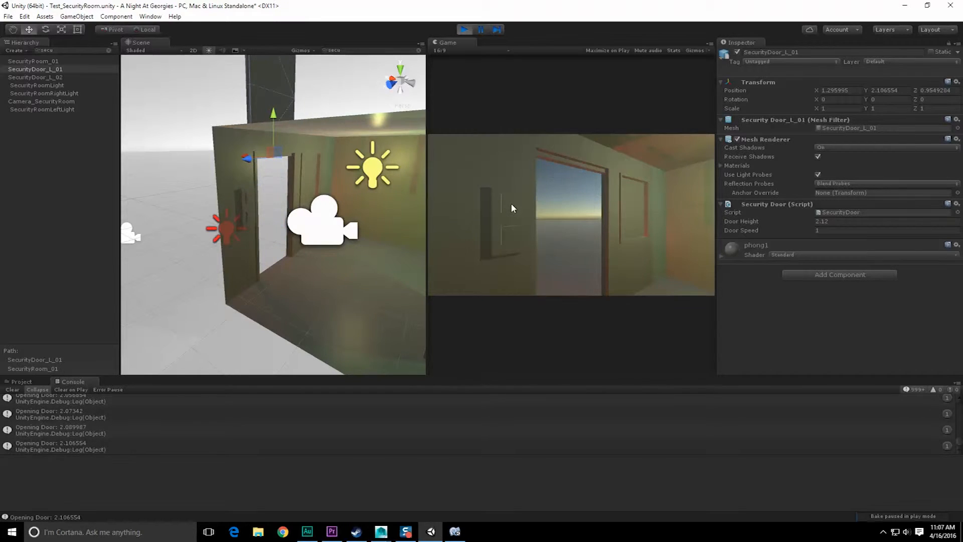
Close the door, stop the scene, set Door Speed on the security doors, and play again
{"action": "left_click", "coordinate": [479, 29]}
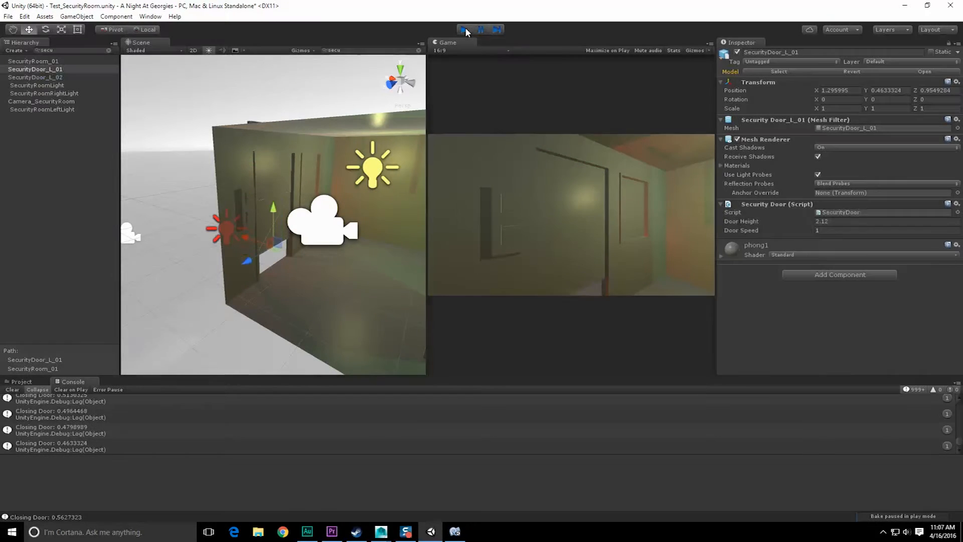
{"action": "left_click", "coordinate": [463, 29]}
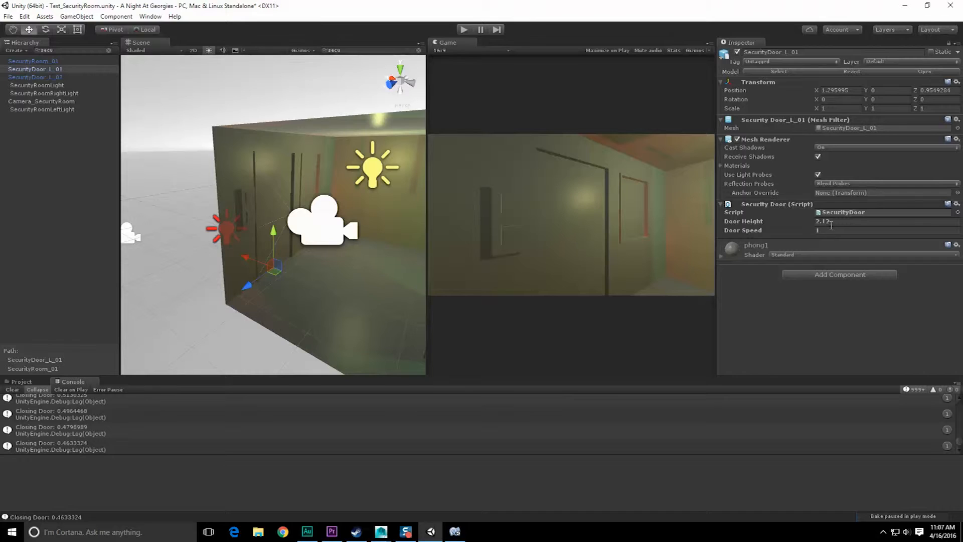
{"action": "left_click", "coordinate": [35, 77]}
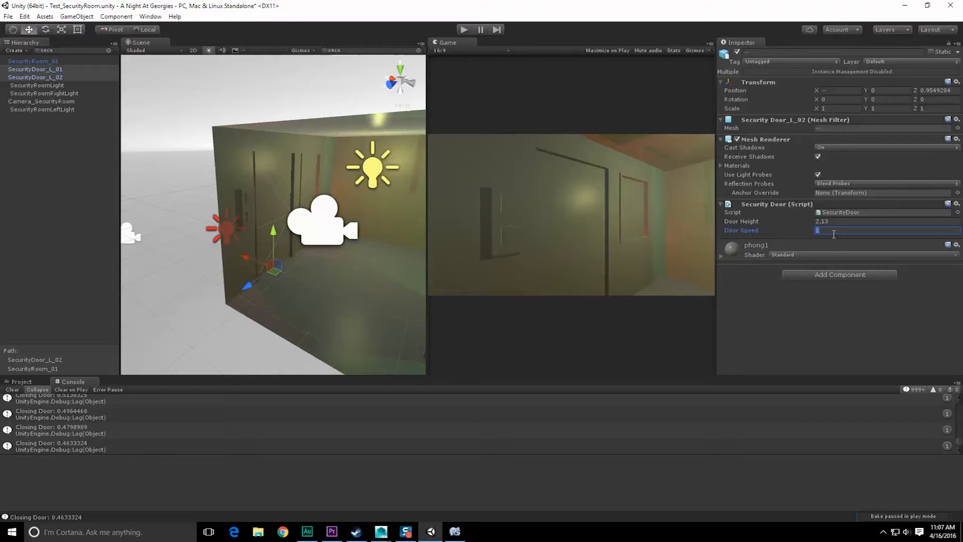
{"action": "type", "text": "5"}
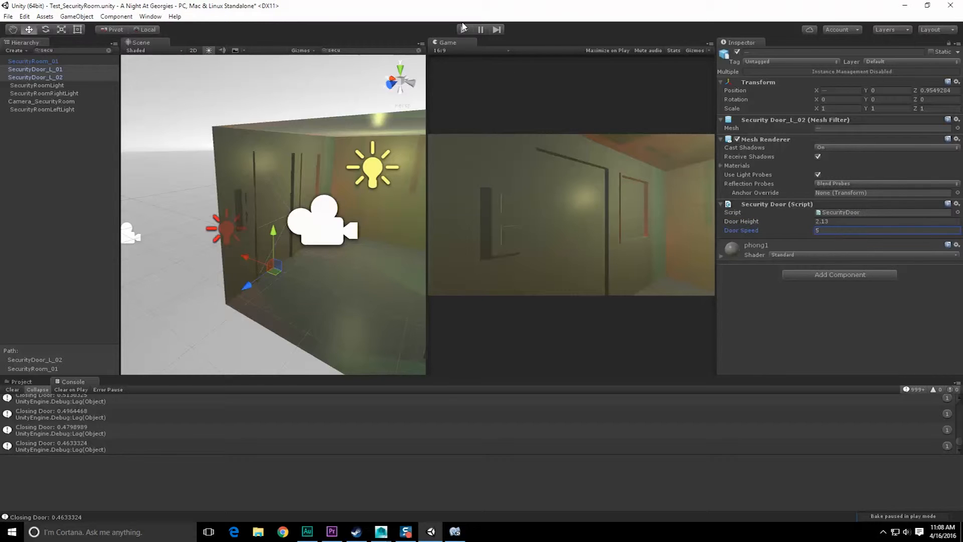
{"action": "left_click", "coordinate": [463, 29]}
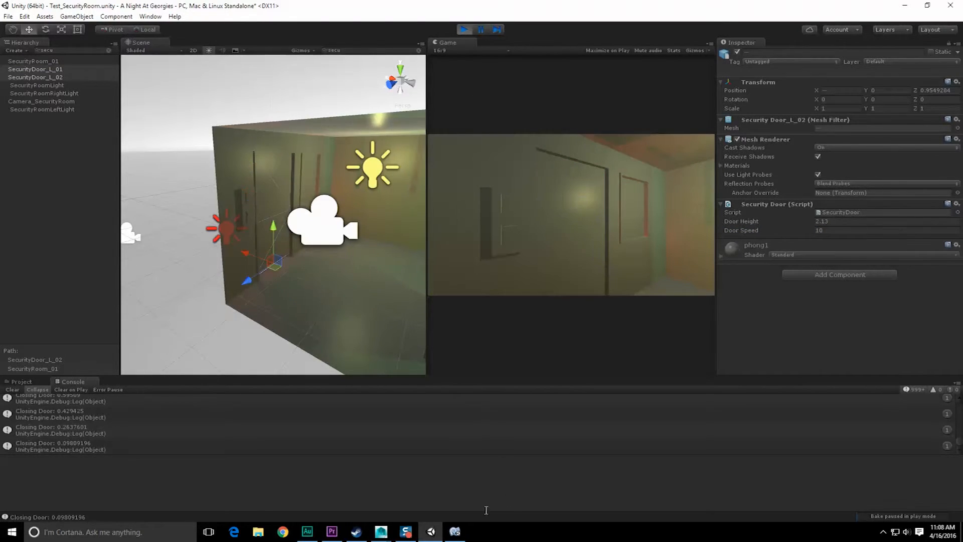
{"action": "left_click", "coordinate": [331, 531]}
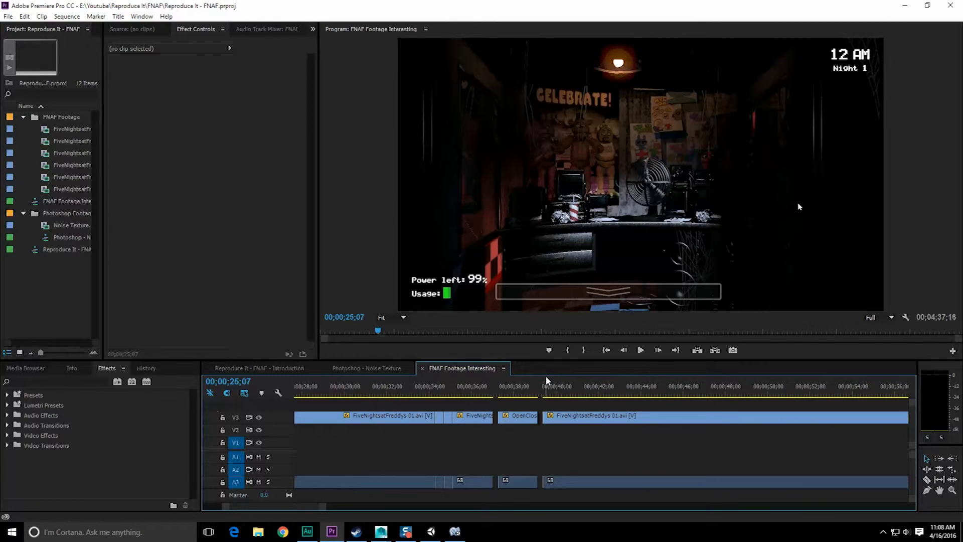
Play and pause the FNAF office-door footage in Premiere, then minimize the editor
{"action": "left_click", "coordinate": [641, 349]}
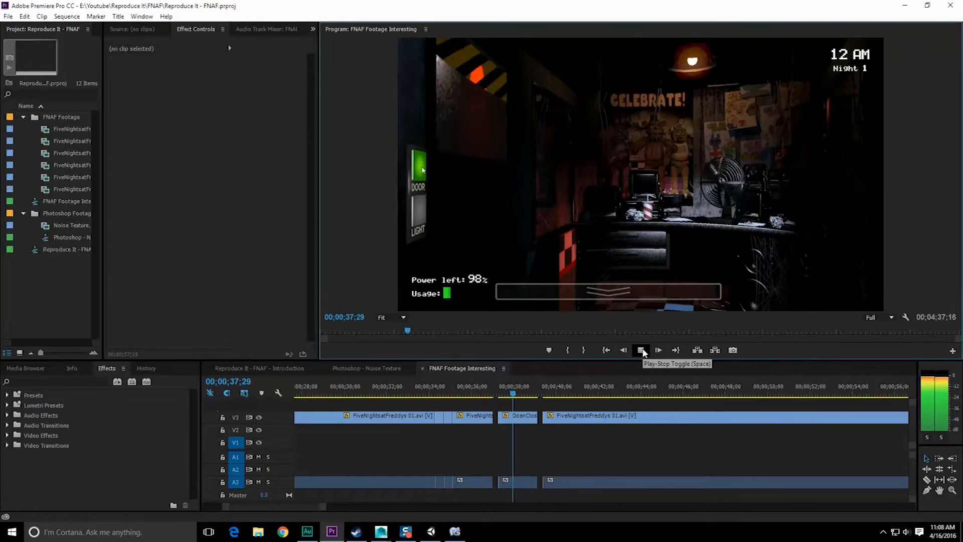
{"action": "left_click", "coordinate": [642, 350]}
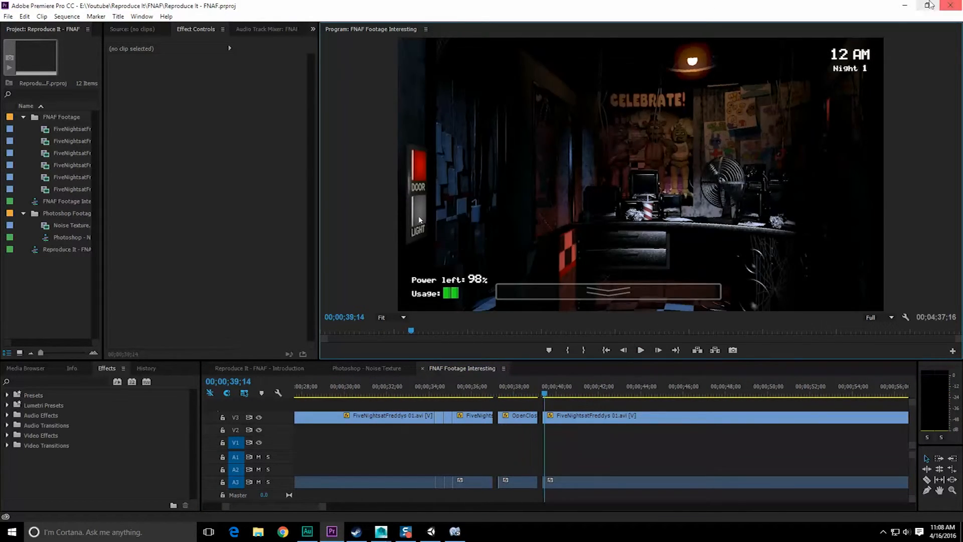
{"action": "left_click", "coordinate": [428, 532]}
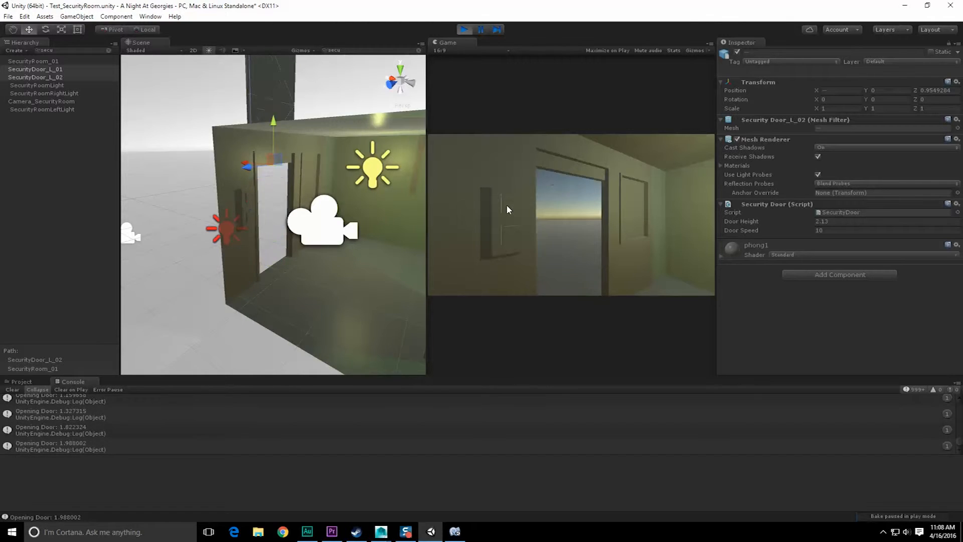
Toggle the fast door in the running game before adding the doorHeight snap to both loops
{"action": "left_click", "coordinate": [479, 30]}
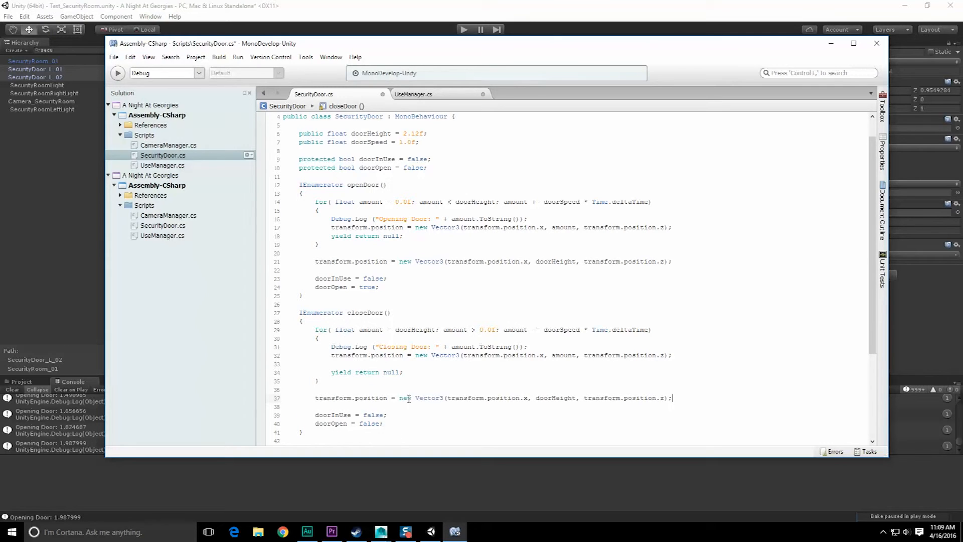
Finish the script edit and start the scene to test the door snapping to doorHeight
{"action": "type", "text": "0."}
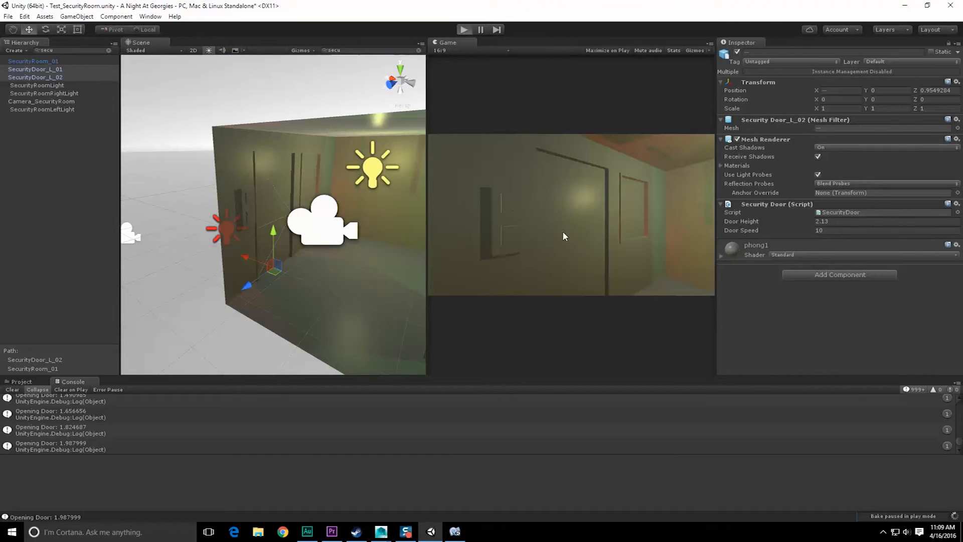
{"action": "left_click", "coordinate": [479, 29]}
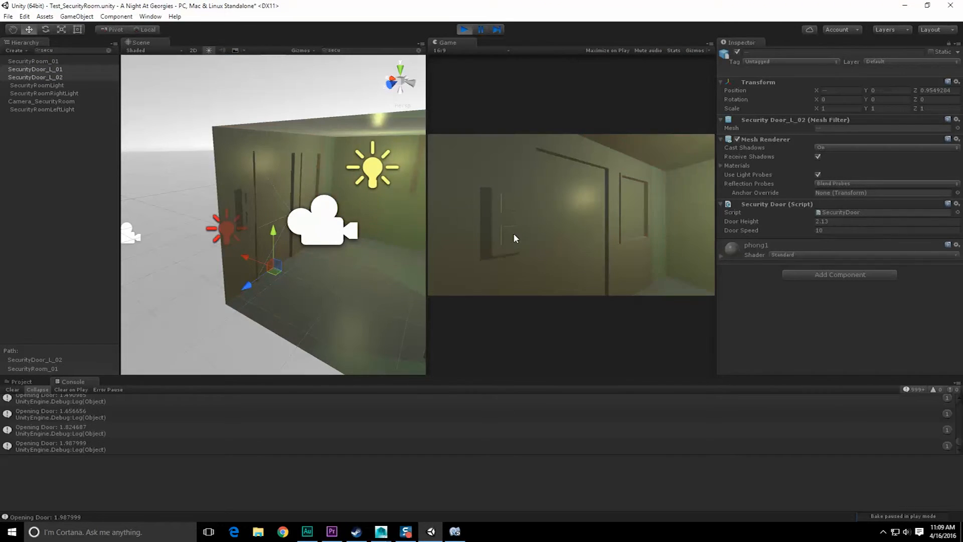